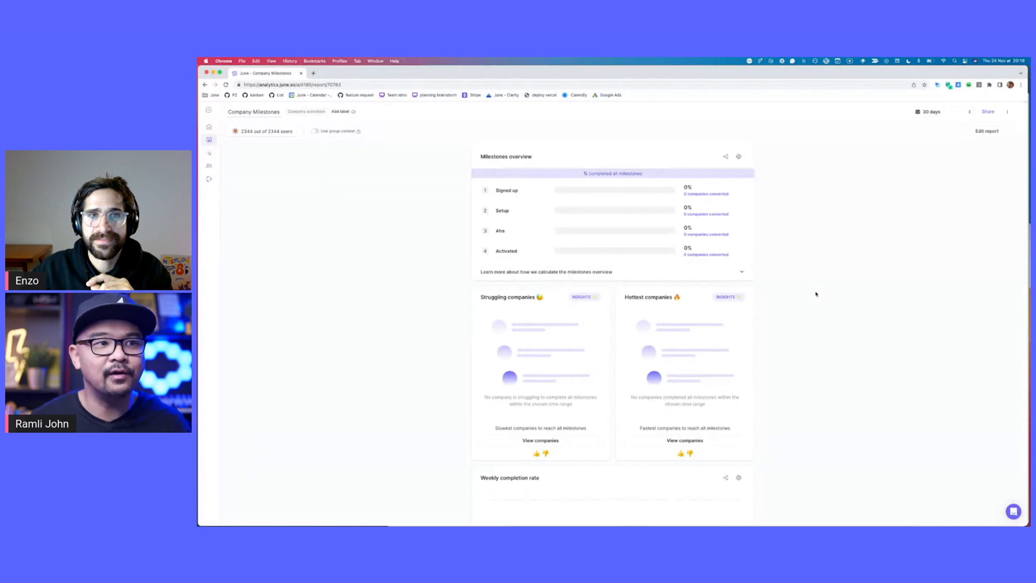
mouse_move(828, 265)
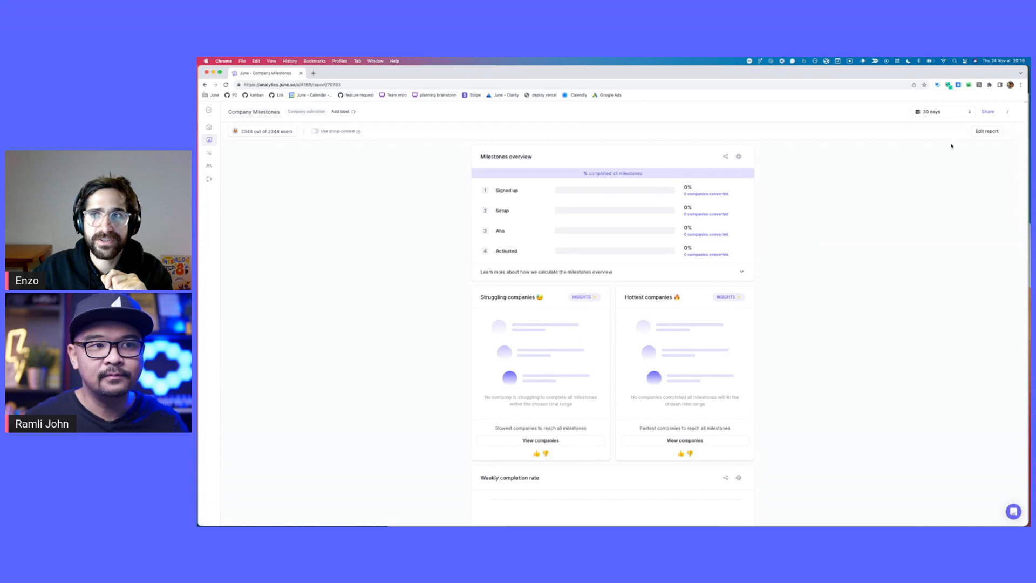
- Check the milestones report setup in June and return to the dashboard
left_click(987, 131)
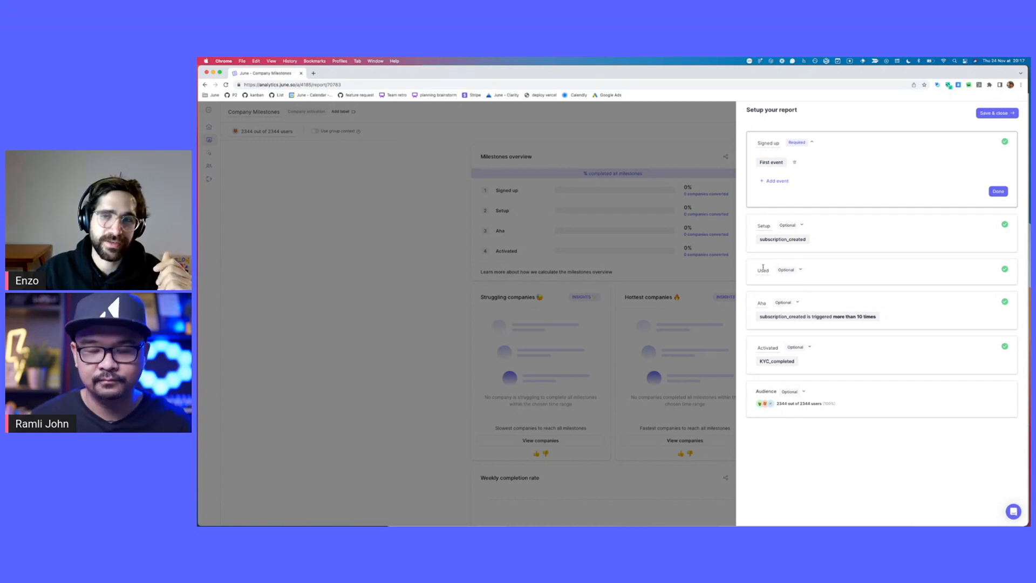
left_click(996, 113)
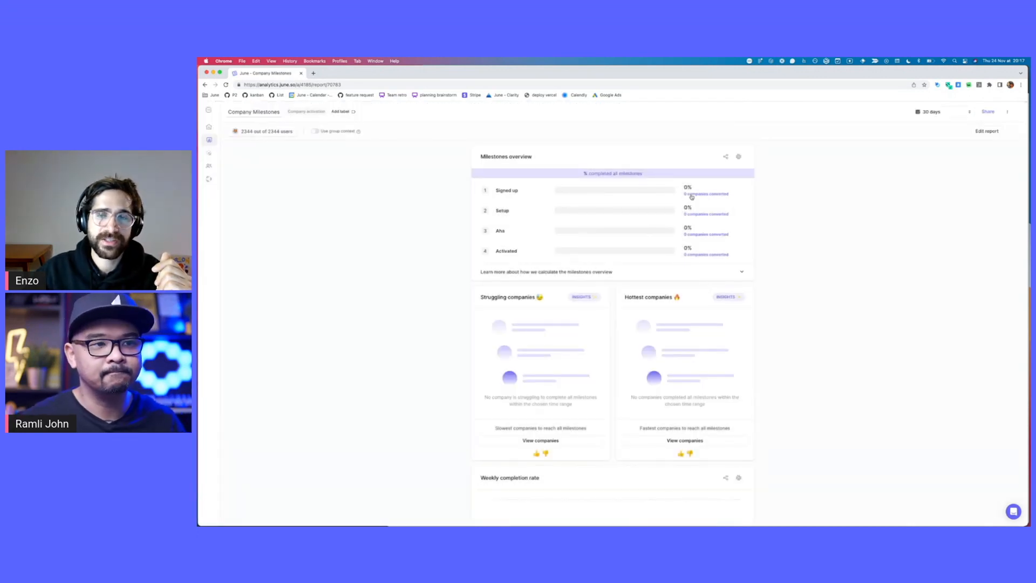
left_click(705, 193)
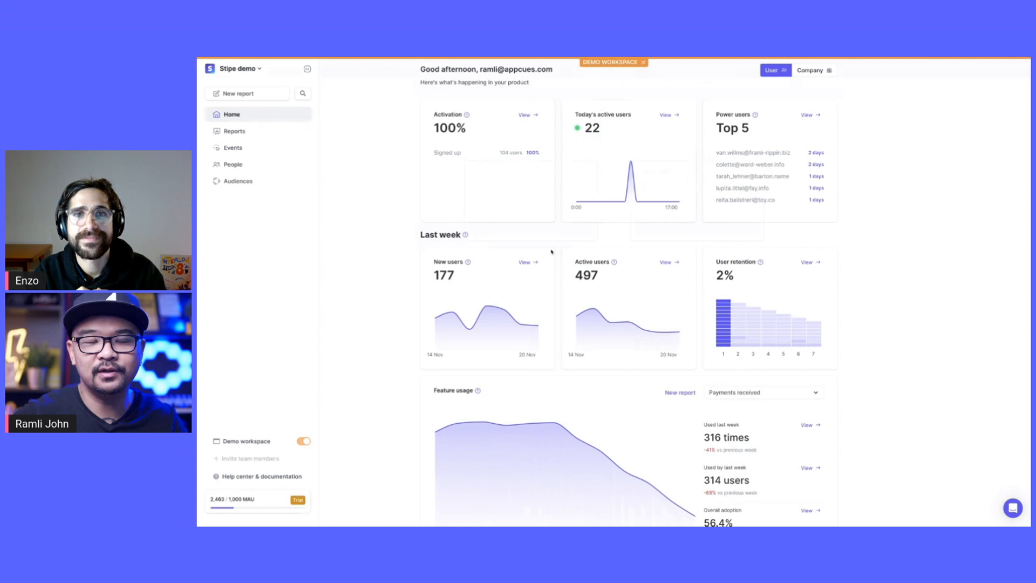
mouse_move(655, 185)
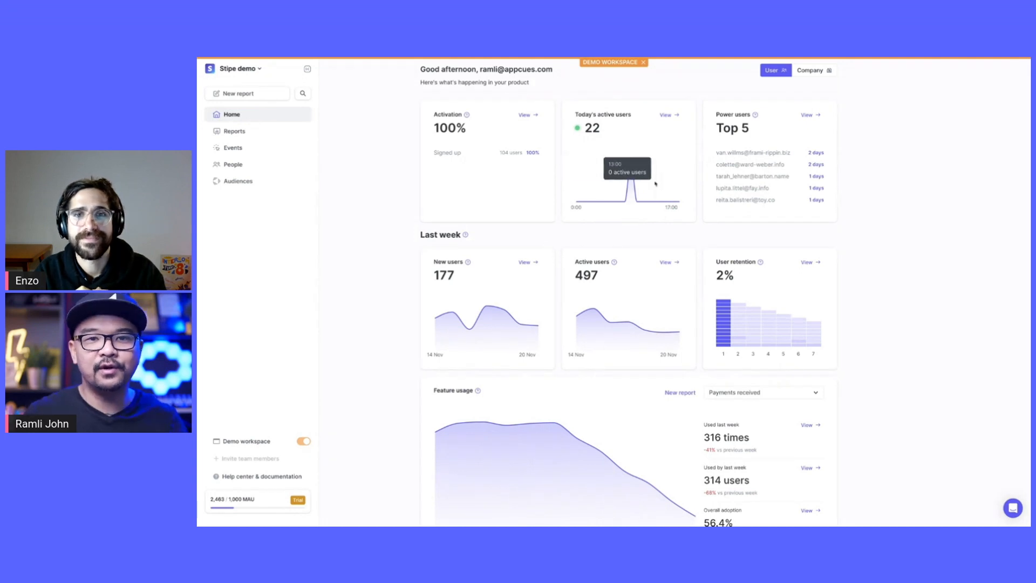
- Review the saved Payments received report and the tracked events list, then return home
scroll("down", 3)
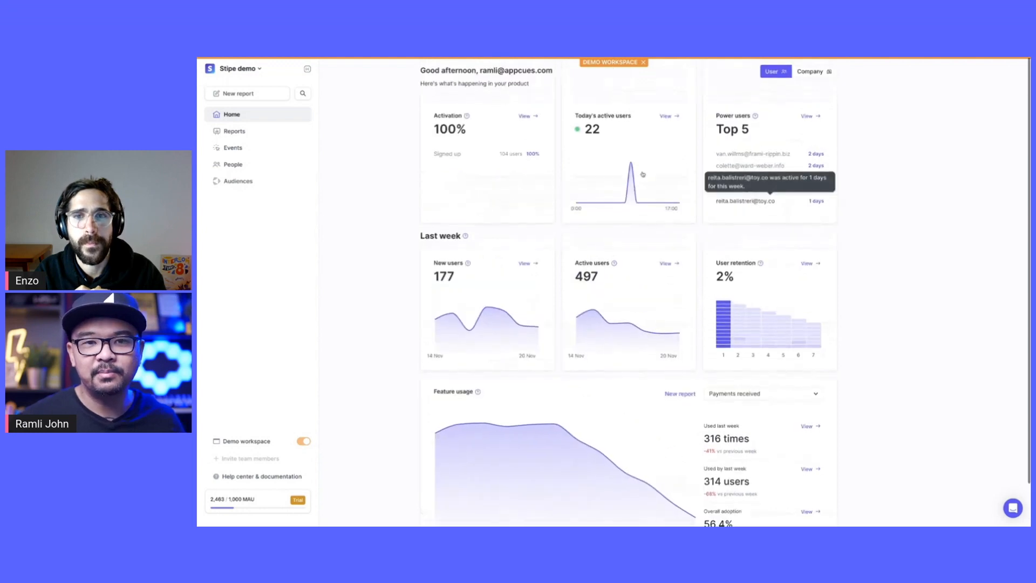
left_click(233, 131)
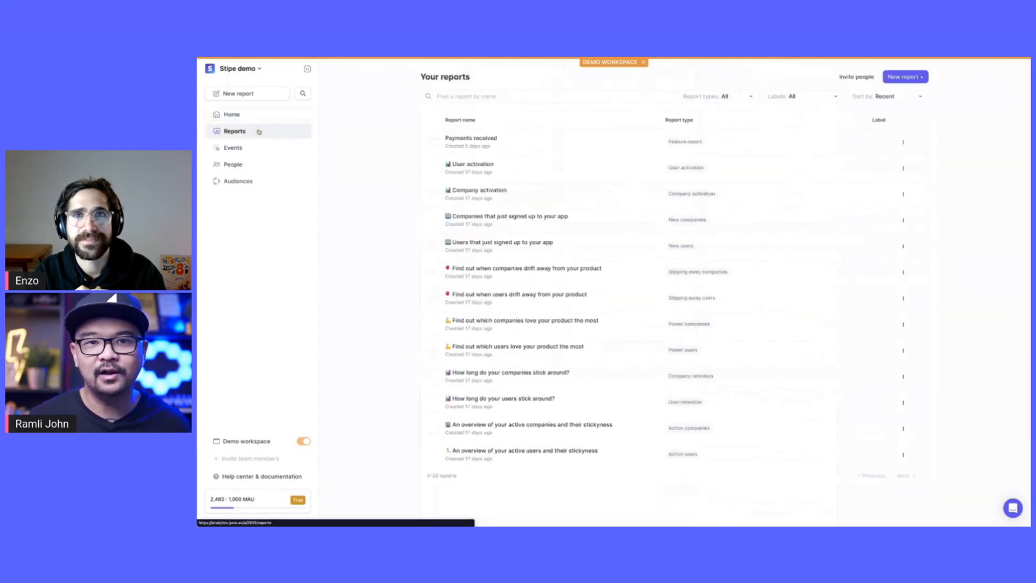
left_click(471, 140)
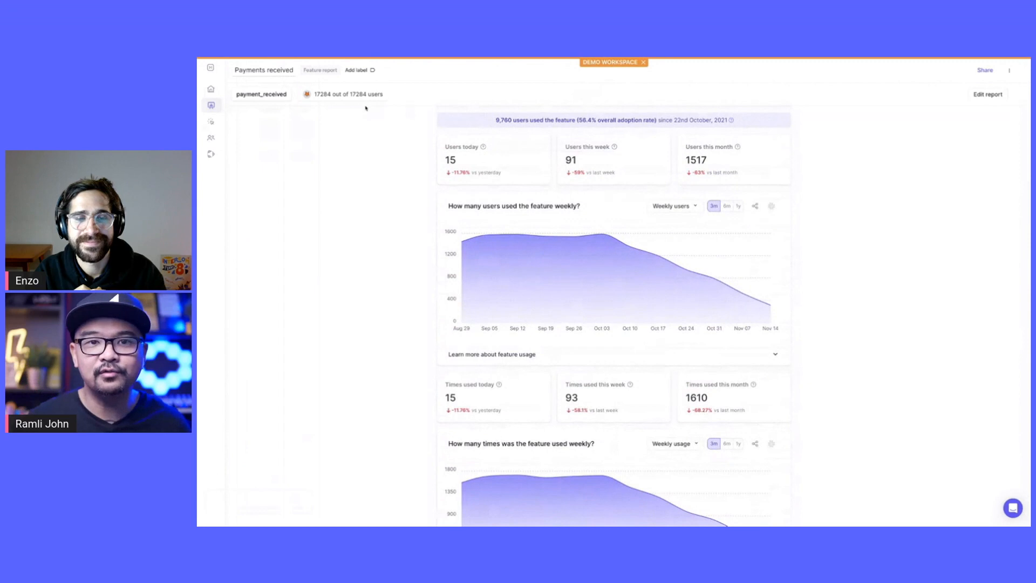
mouse_move(210, 123)
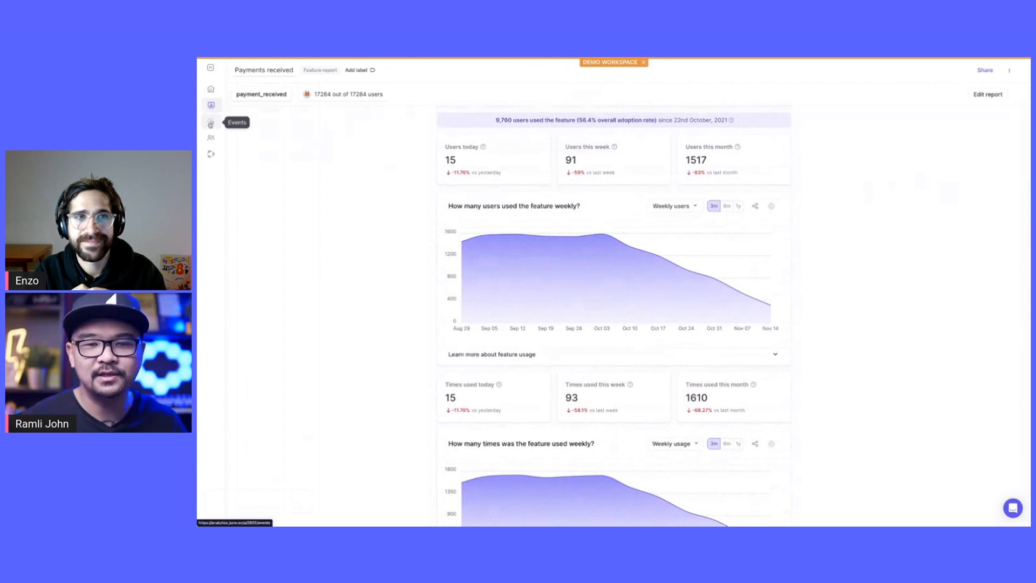
left_click(210, 122)
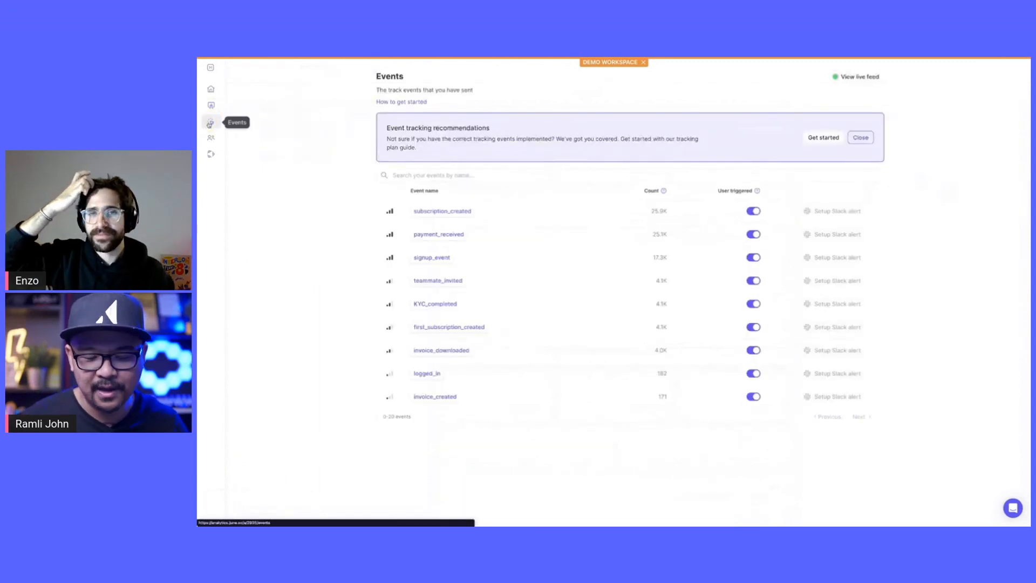
left_click(210, 88)
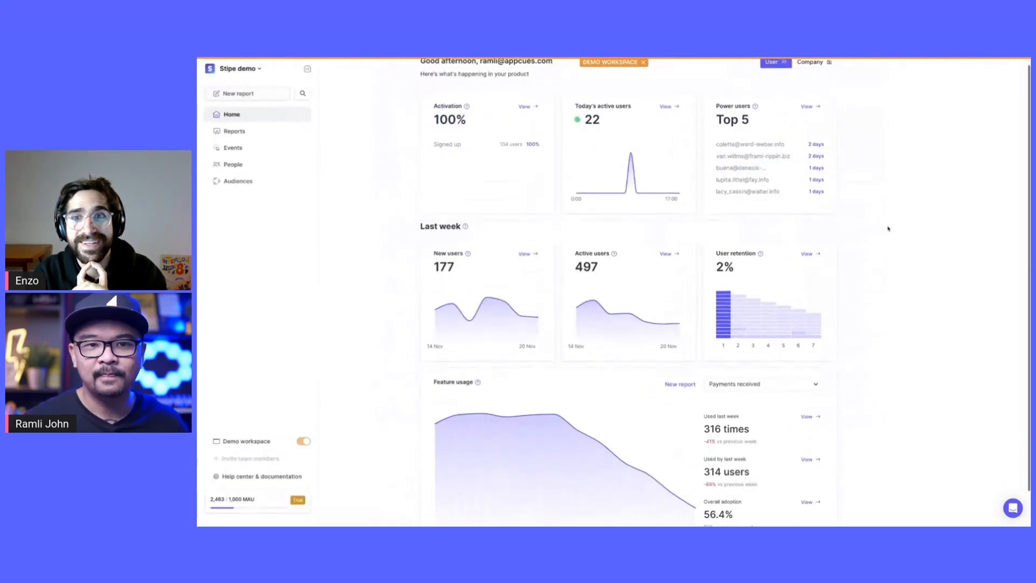
- Navigate from the home dashboard to People and then the saved Audiences page
scroll("down", 3)
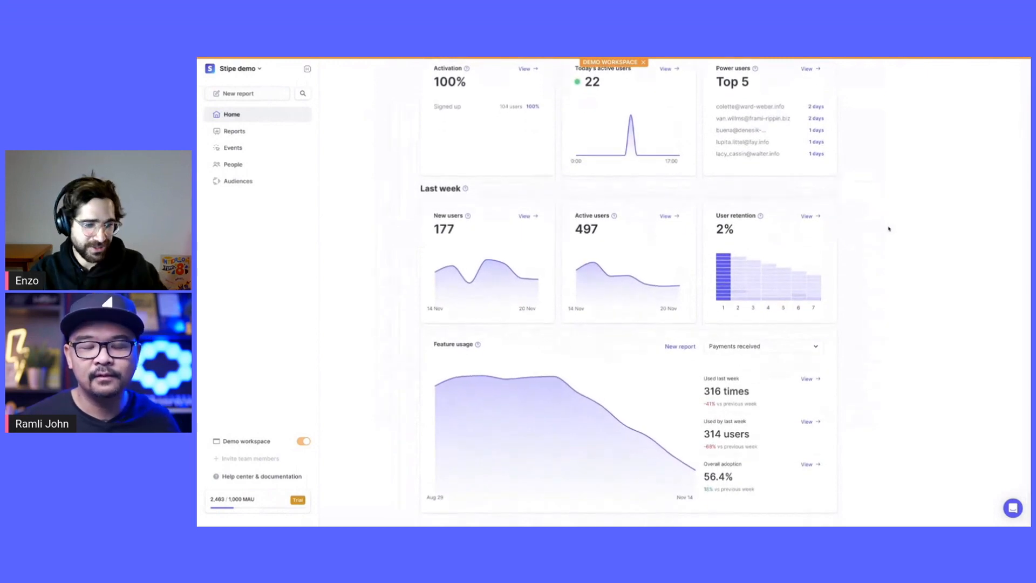
mouse_move(237, 181)
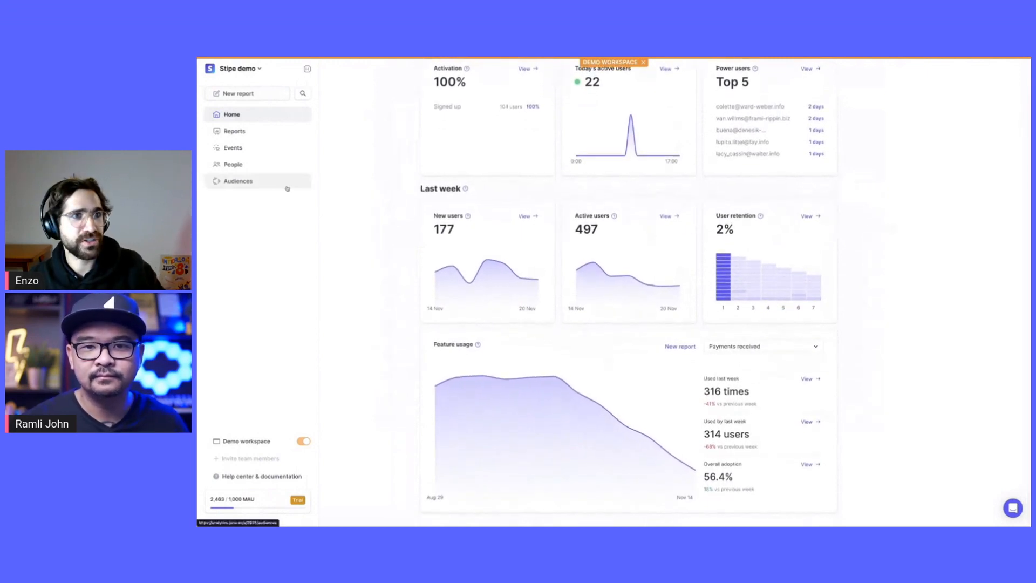
left_click(233, 164)
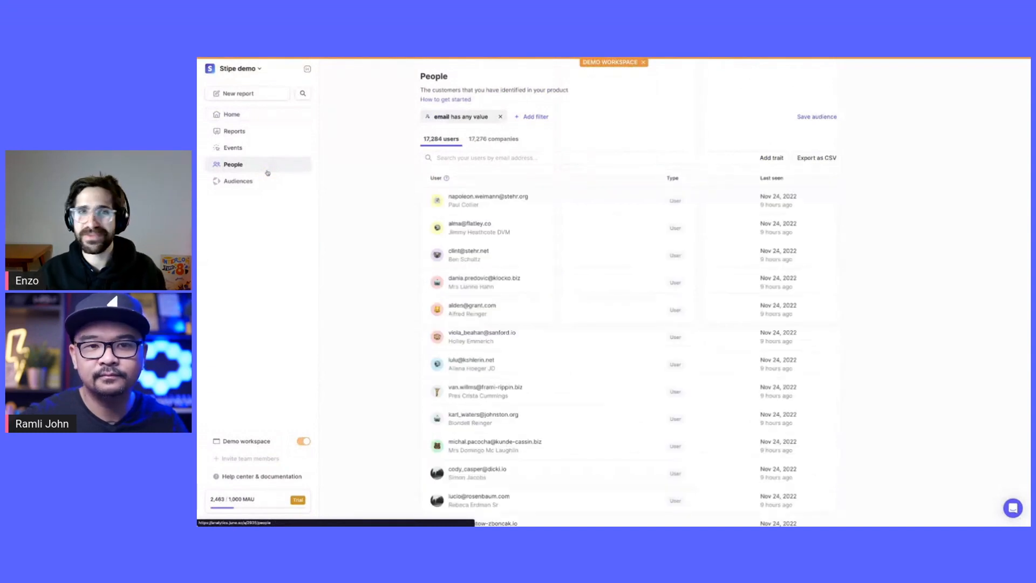
left_click(238, 182)
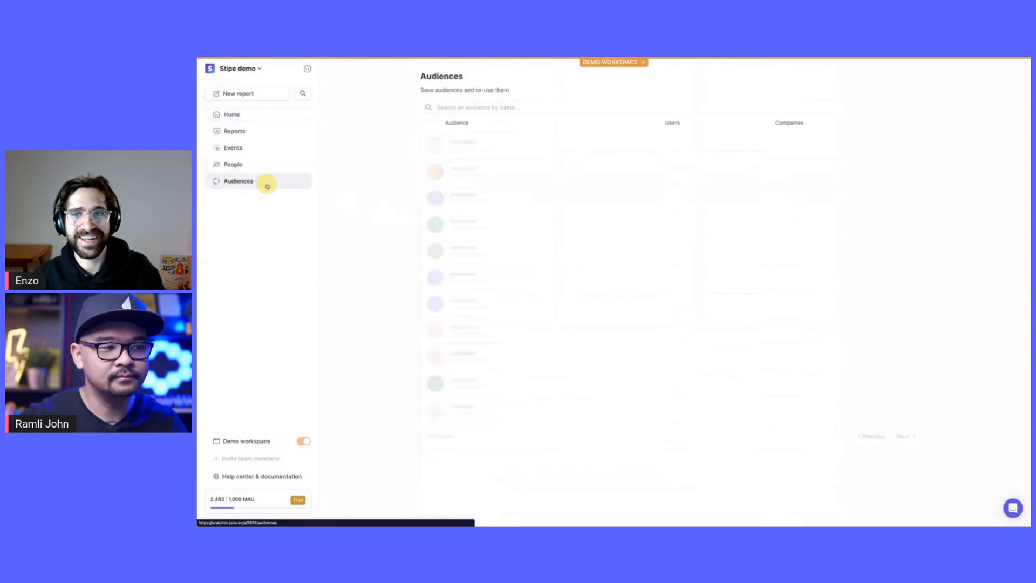
left_click(237, 181)
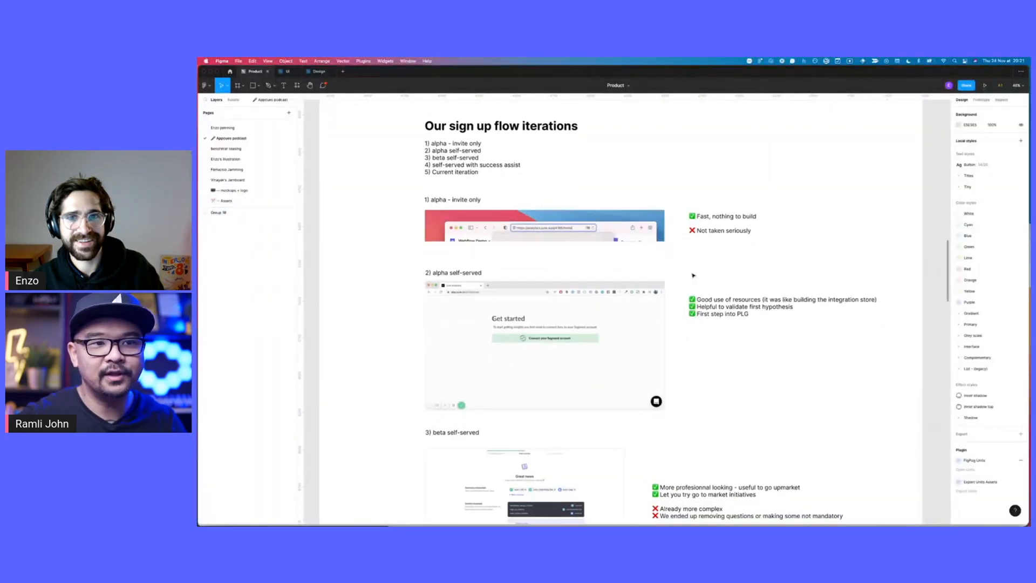
- Scroll the board past the alpha sections to success-assist and 4-bis, selecting the call-booking screen
scroll("down", 3)
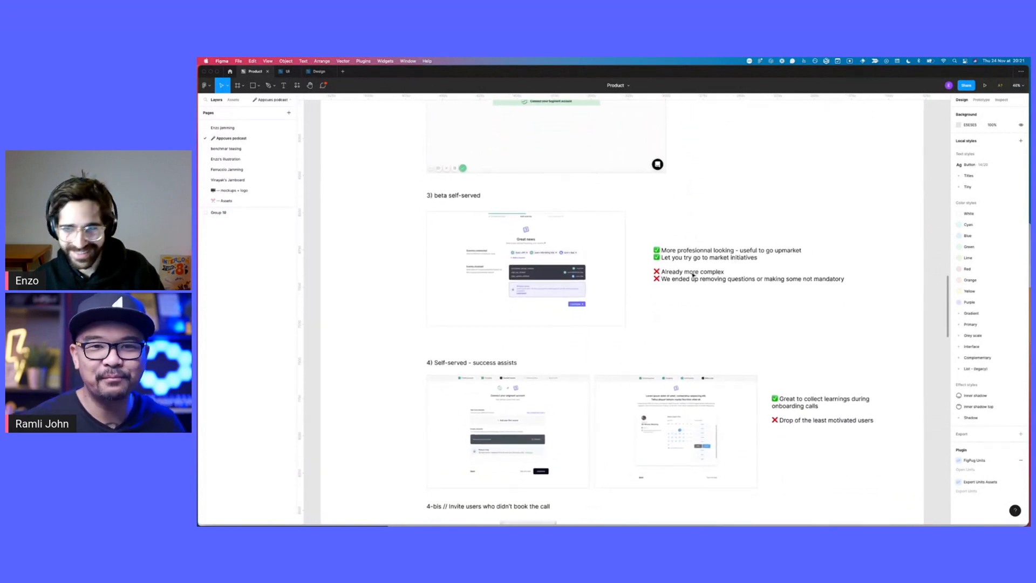
scroll("down", 3)
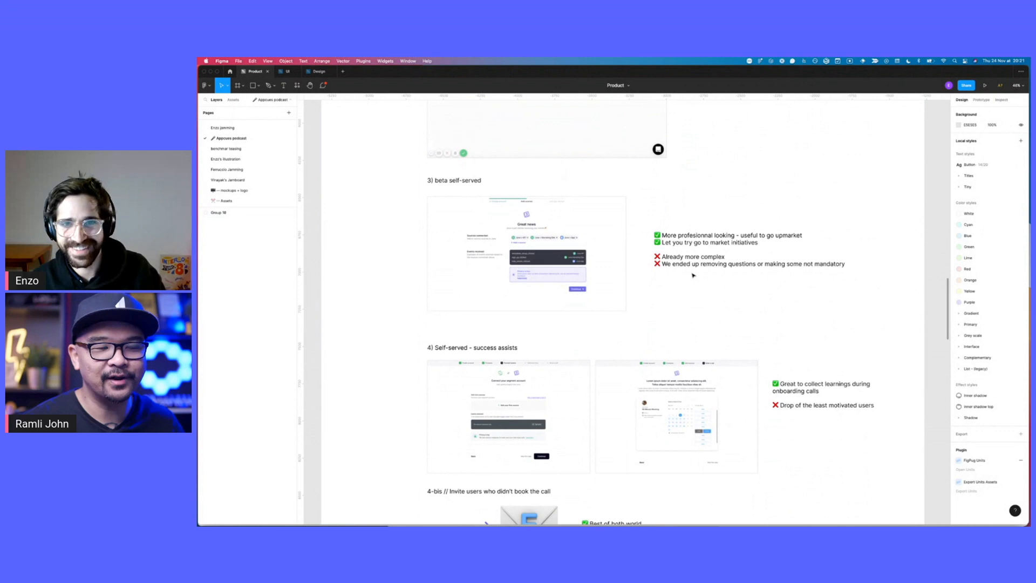
scroll("down", 3)
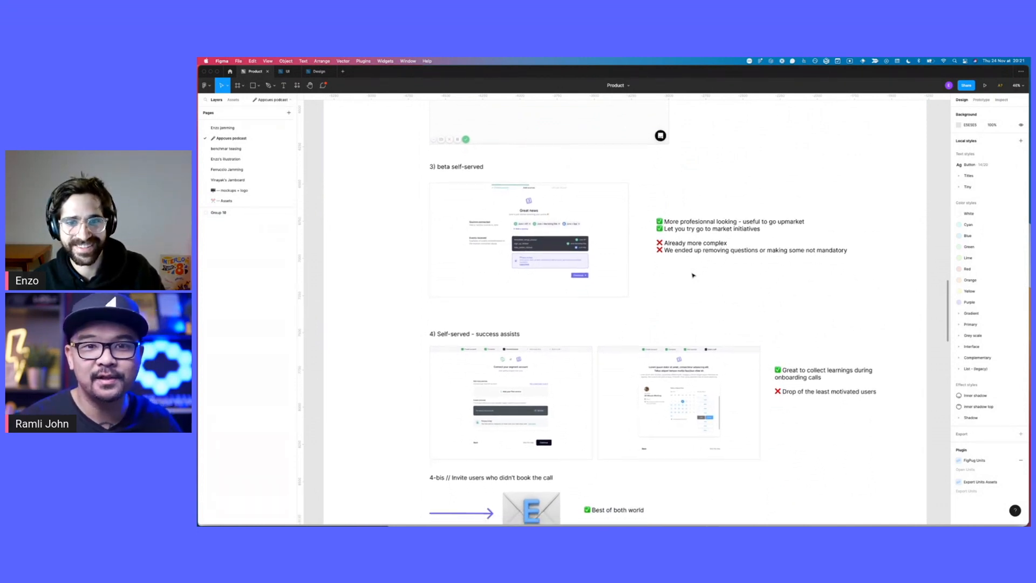
scroll("down", 3)
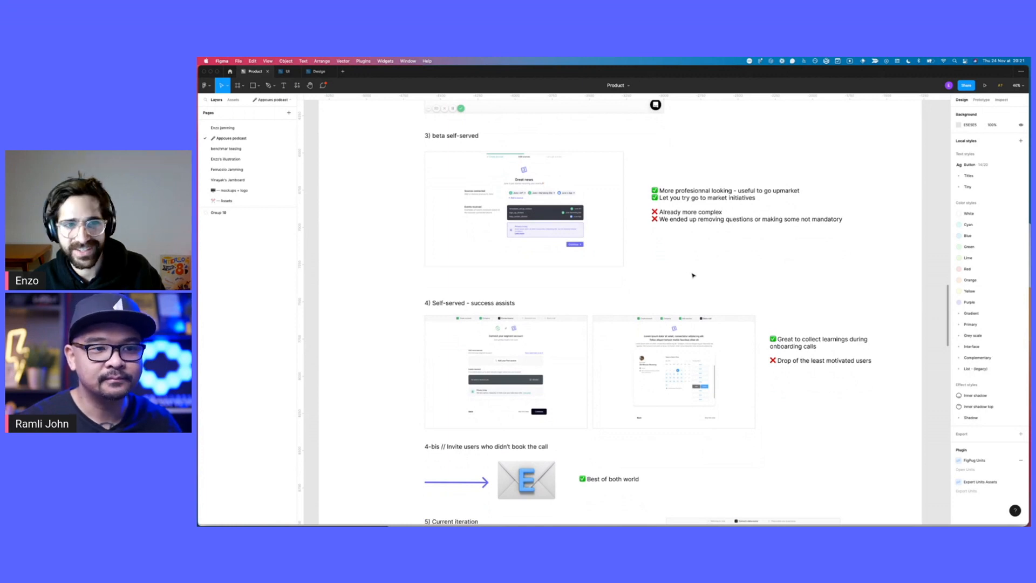
scroll("down", 3)
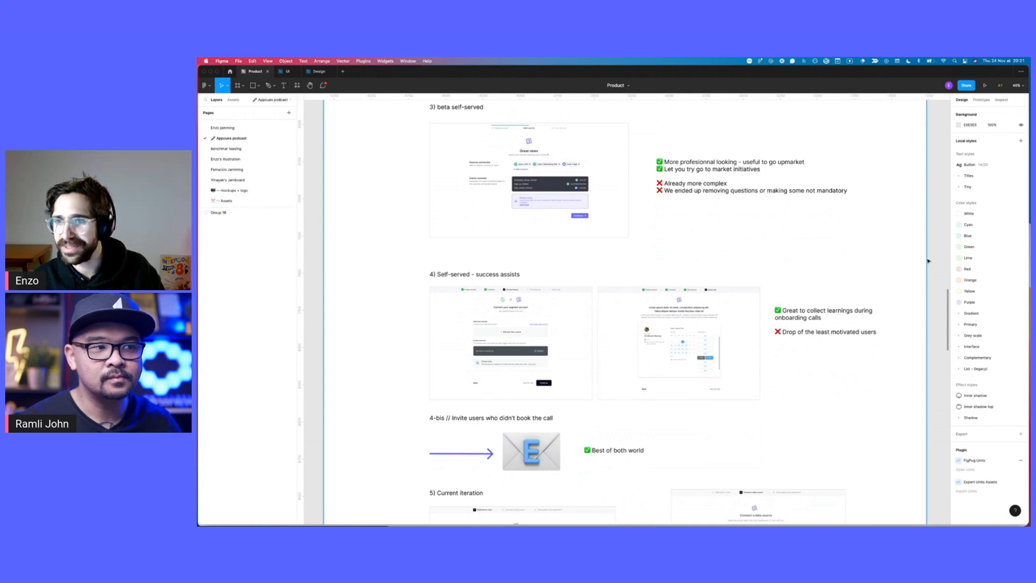
left_click(678, 342)
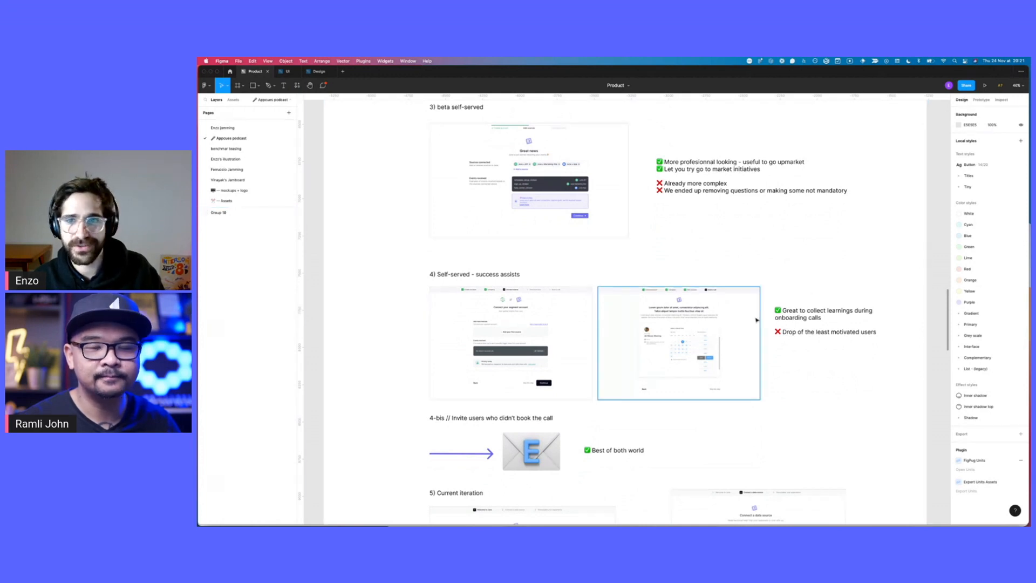
left_click(219, 213)
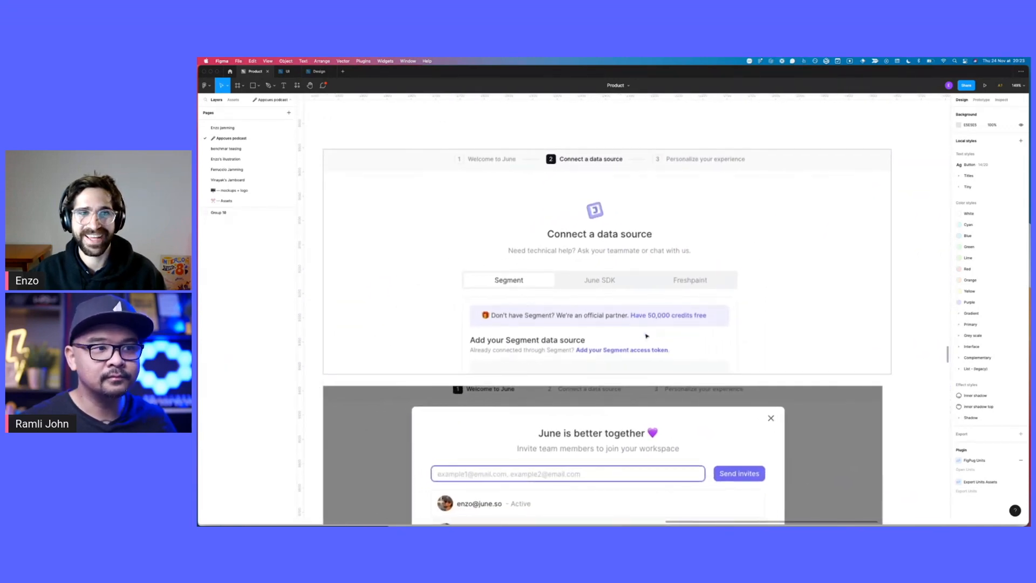
- Zoom into the Current iteration's Connect a data source and team-invite screens with the telephone image
left_click(248, 213)
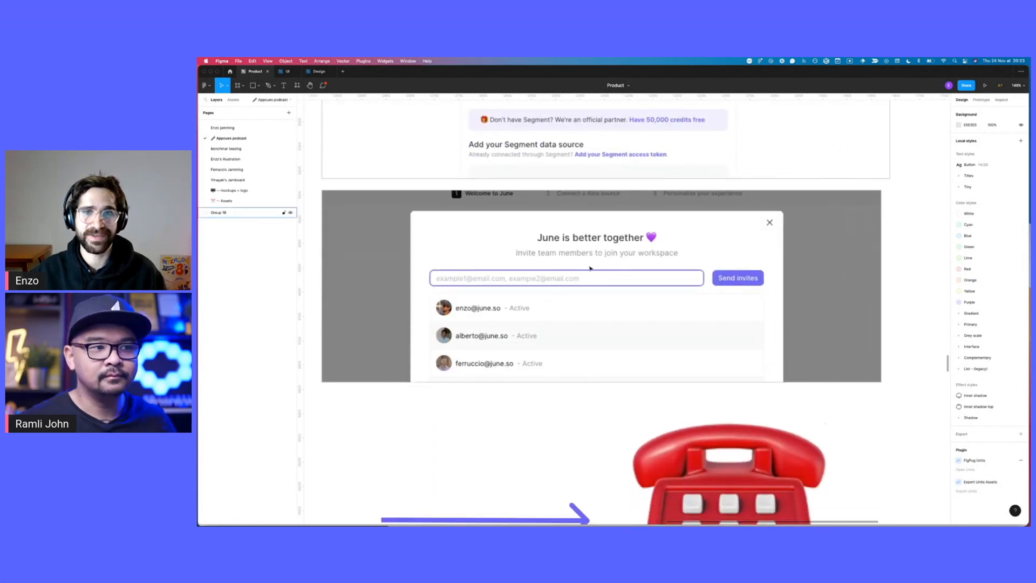
scroll("down", 3)
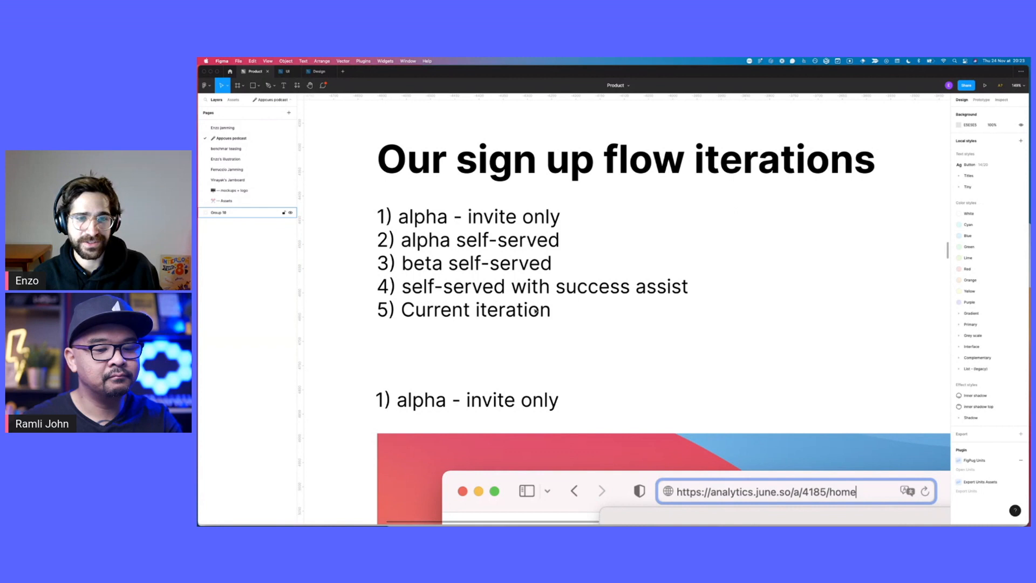
scroll("down", 3)
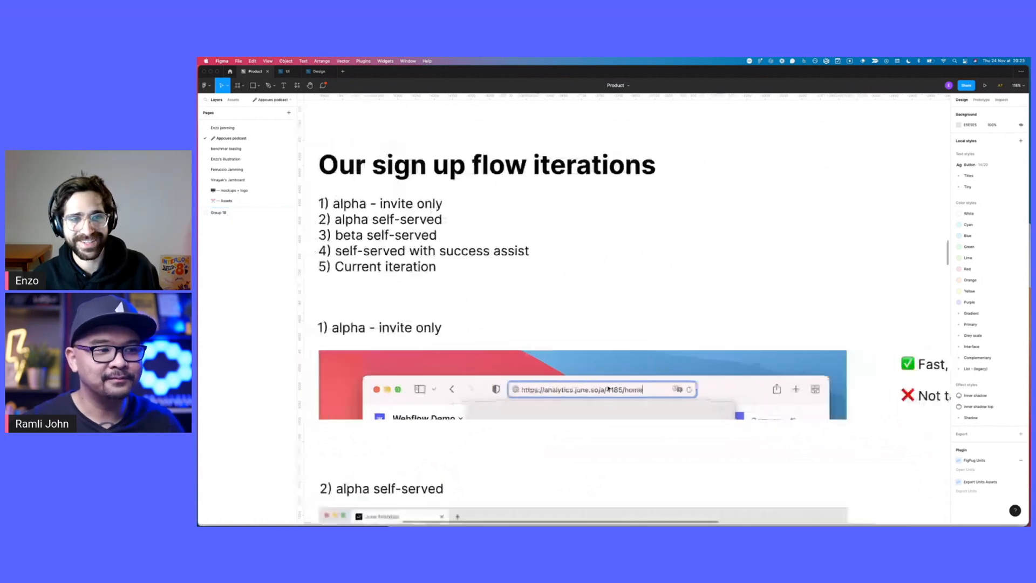
scroll("down", 3)
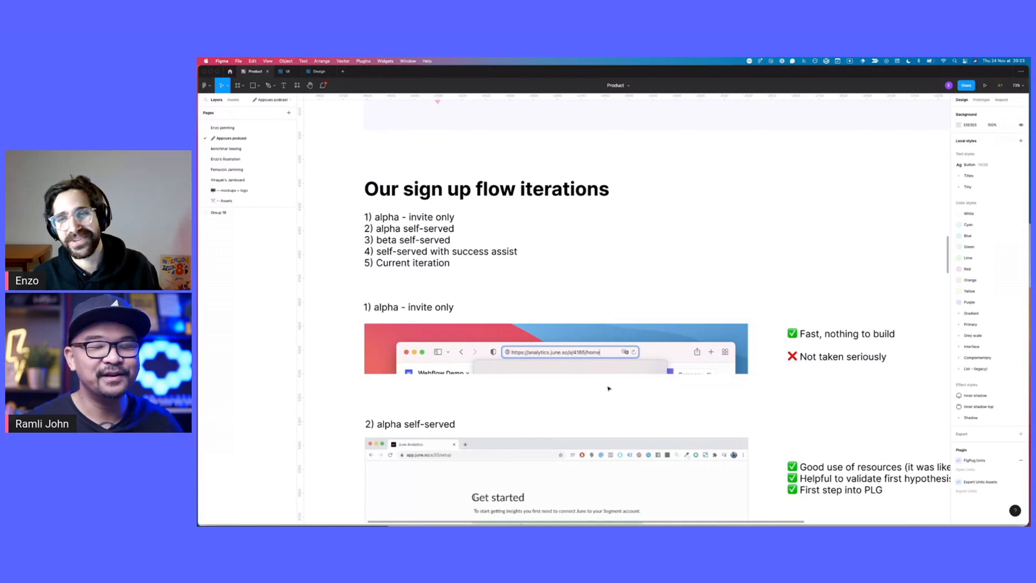
left_click(219, 213)
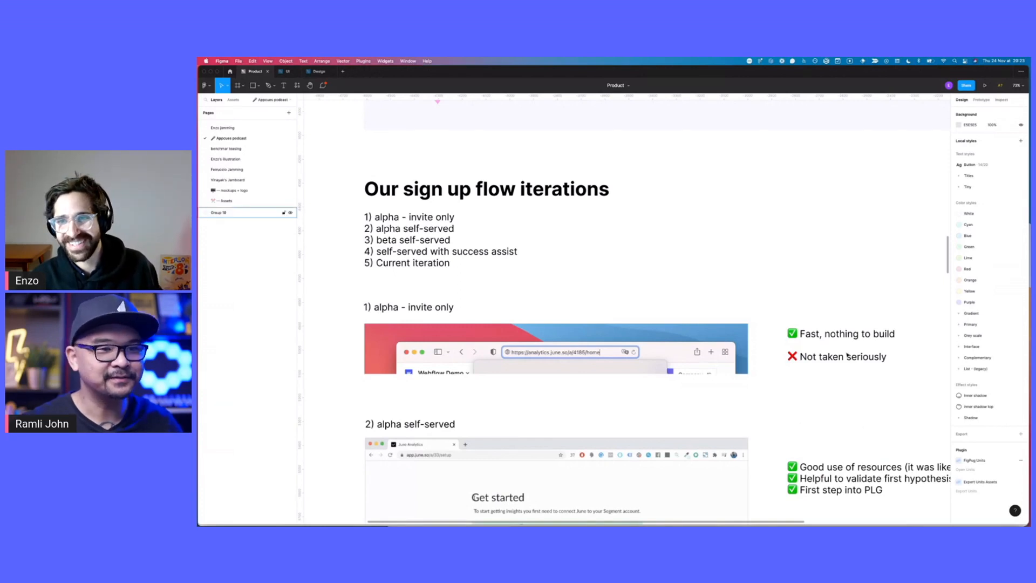
scroll("down", 3)
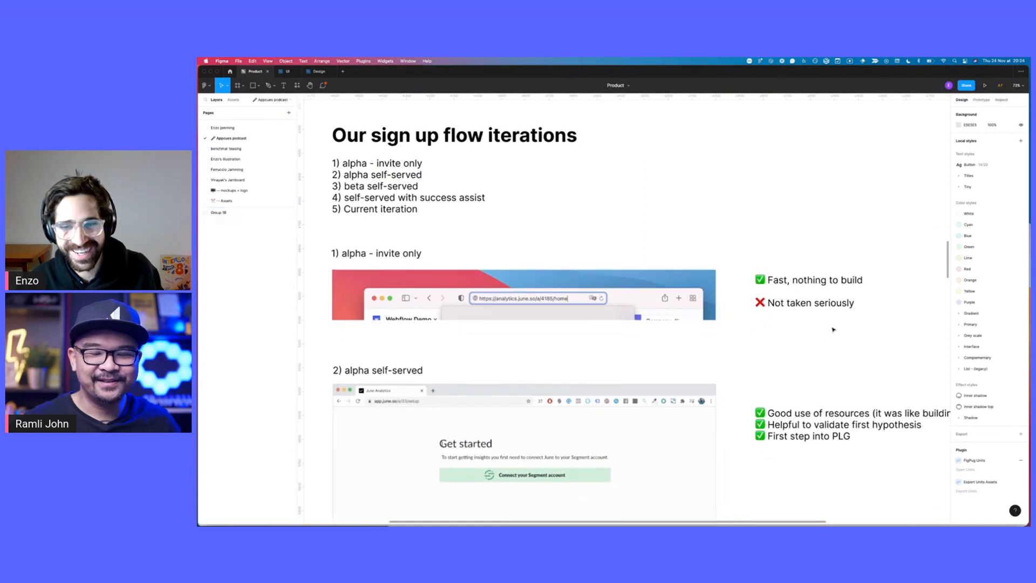
scroll("down", 3)
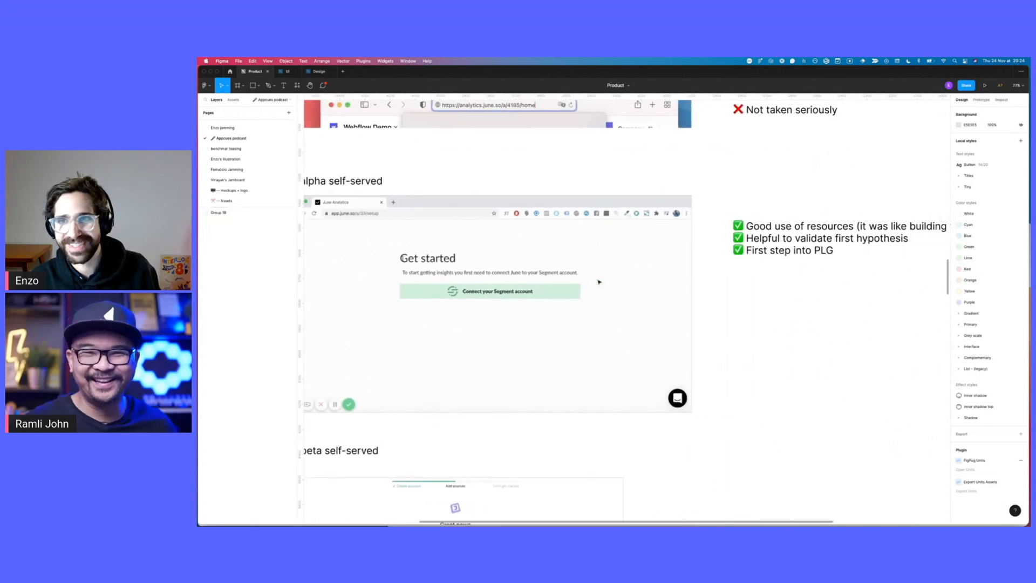
scroll("down", 3)
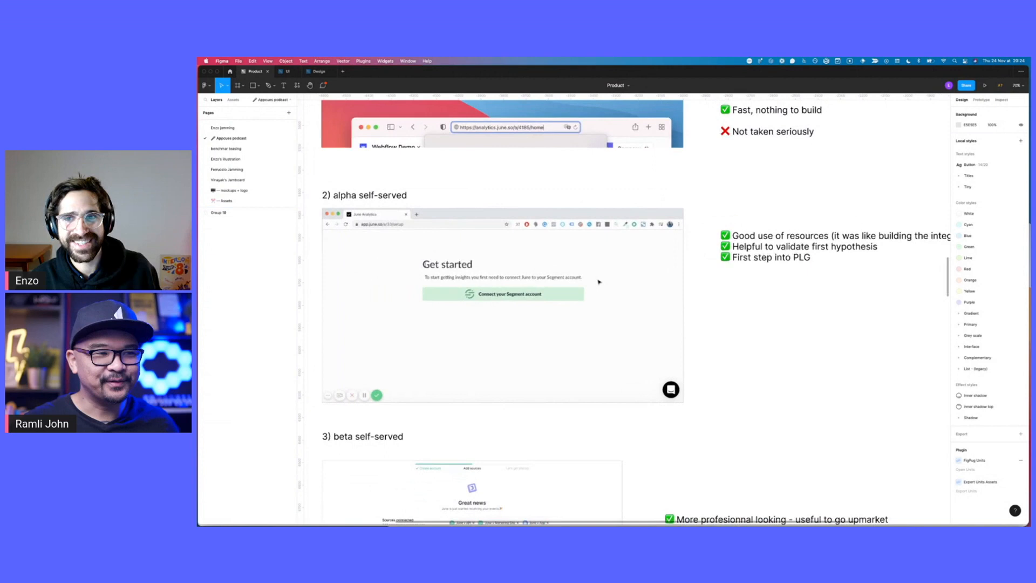
scroll("down", 3)
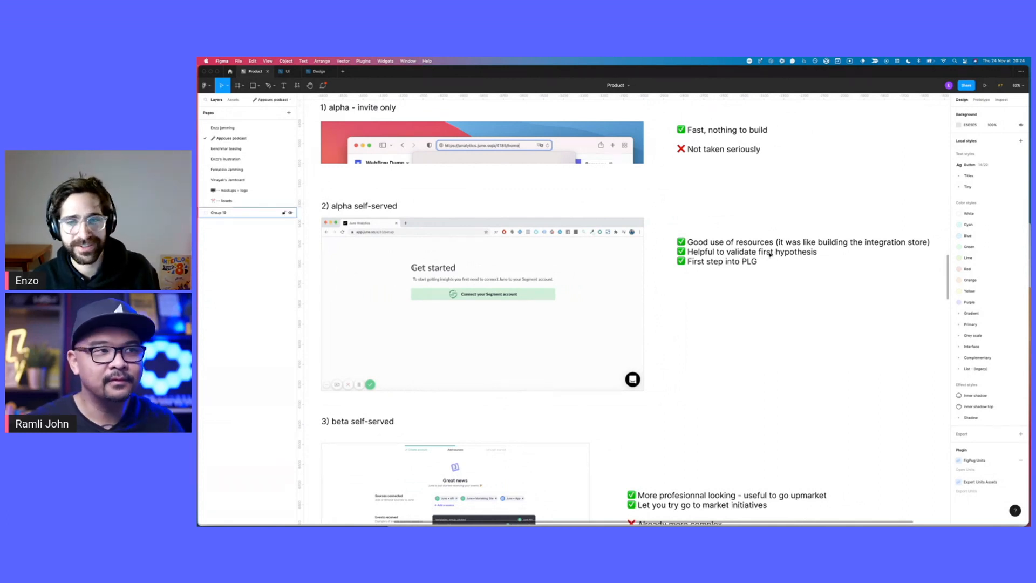
mouse_move(458, 357)
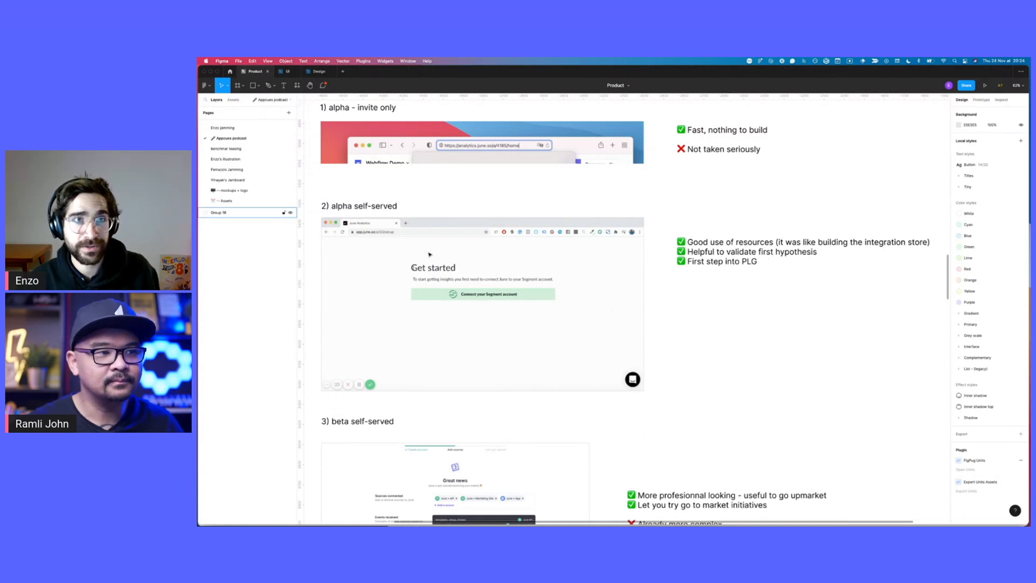
mouse_move(573, 321)
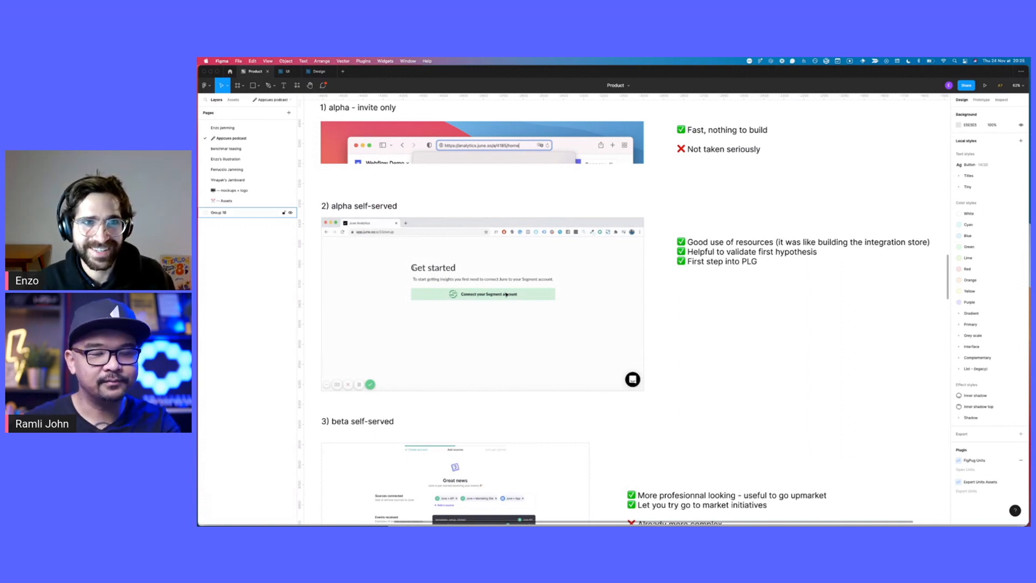
scroll("down", 3)
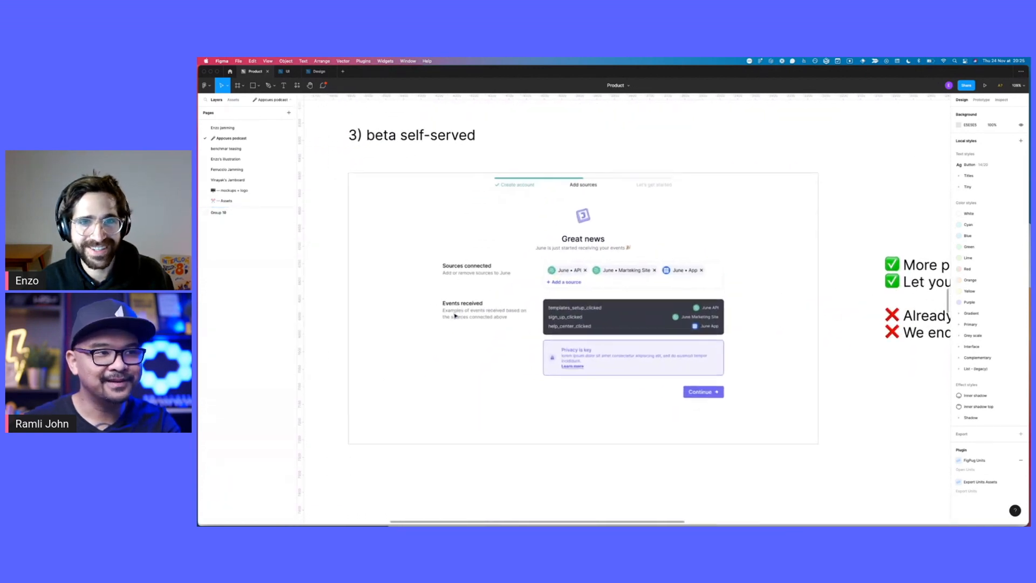
left_click(219, 213)
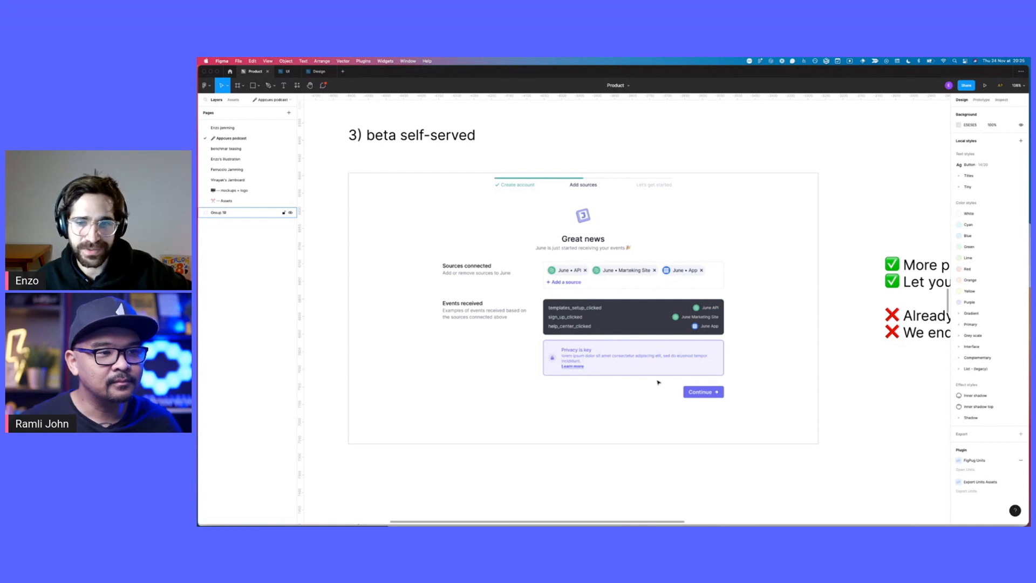
mouse_move(616, 412)
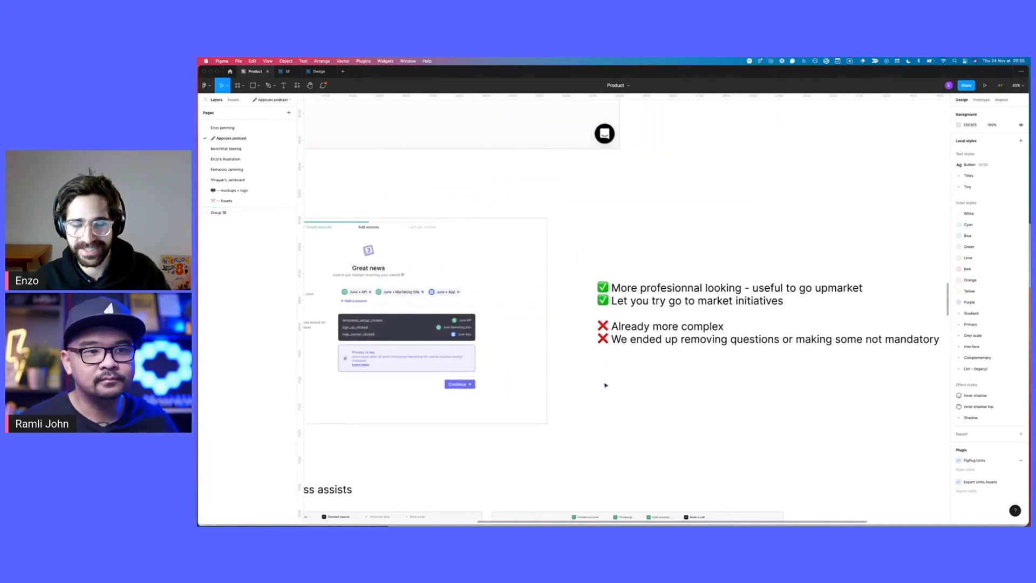
left_click(218, 212)
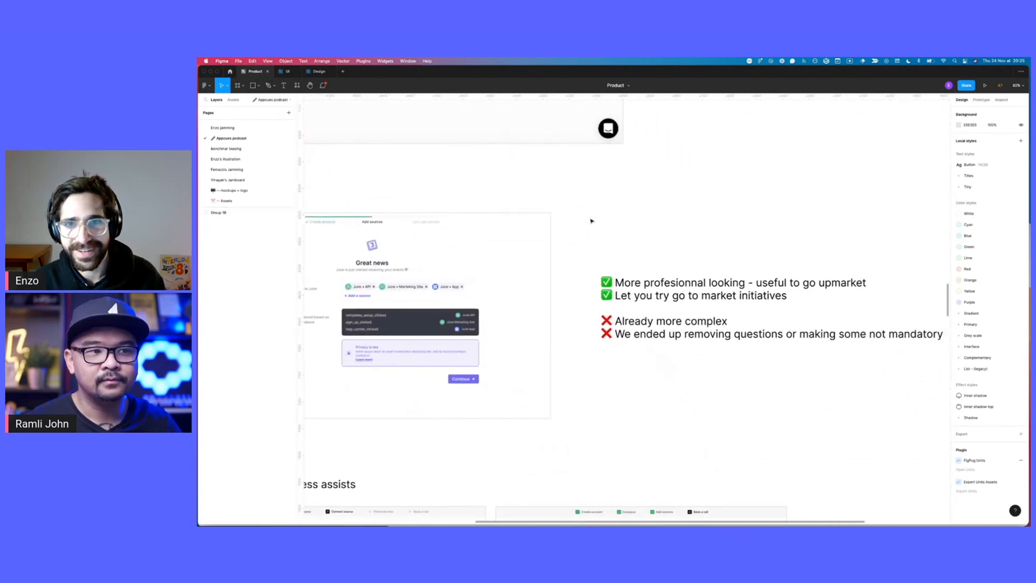
left_click(224, 212)
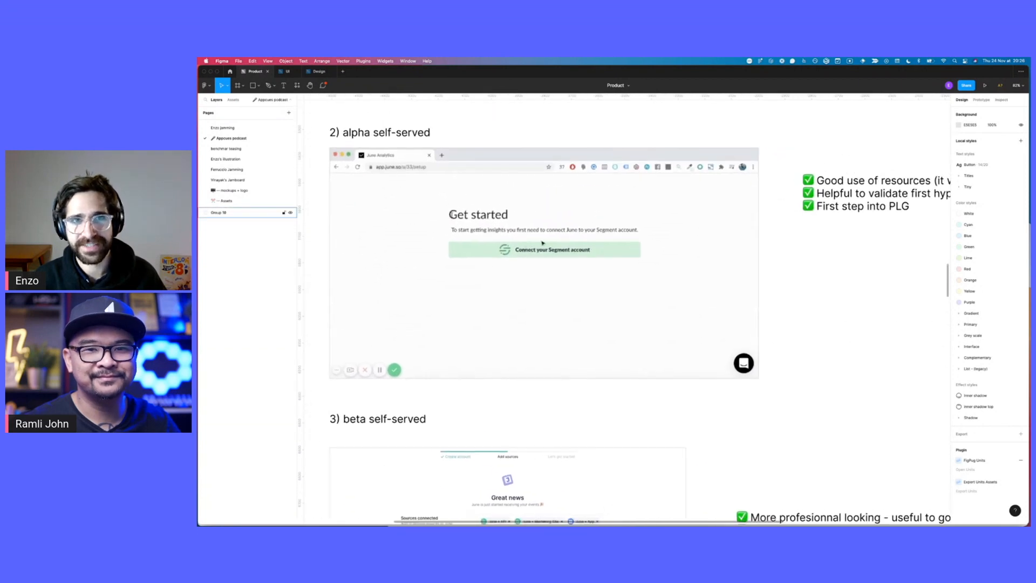
- Bring the 3) beta self-served Great news mockup and its pros and cons into view
scroll("down", 3)
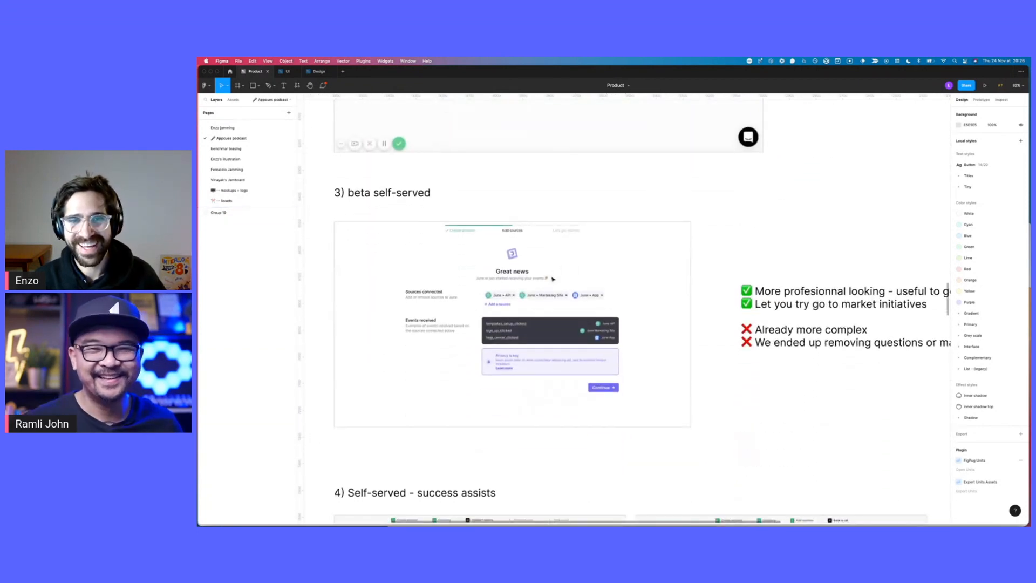
left_click(219, 212)
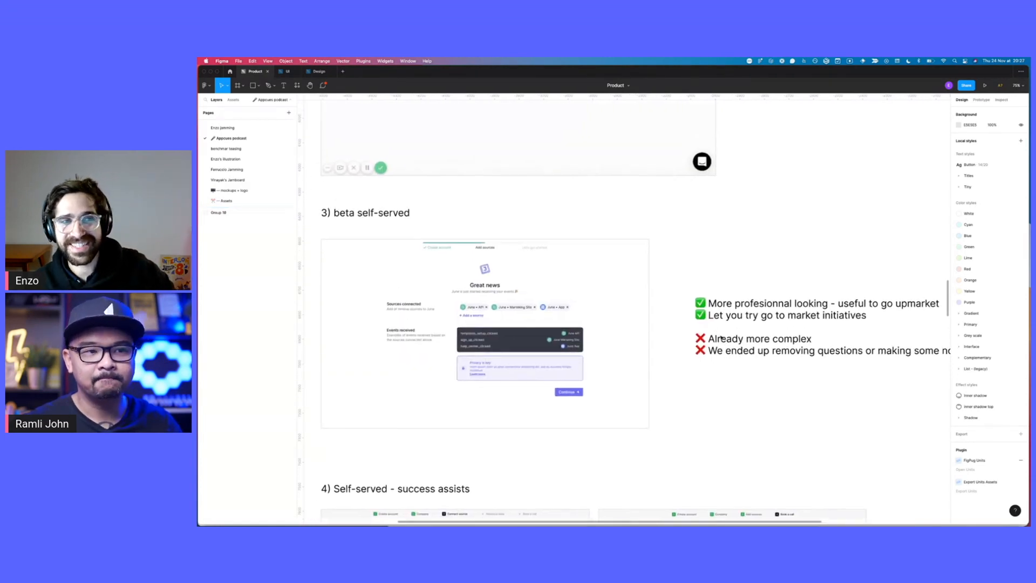
- Scroll on to the success-assists Book a call screens and the 4-bis invite section
scroll("down", 3)
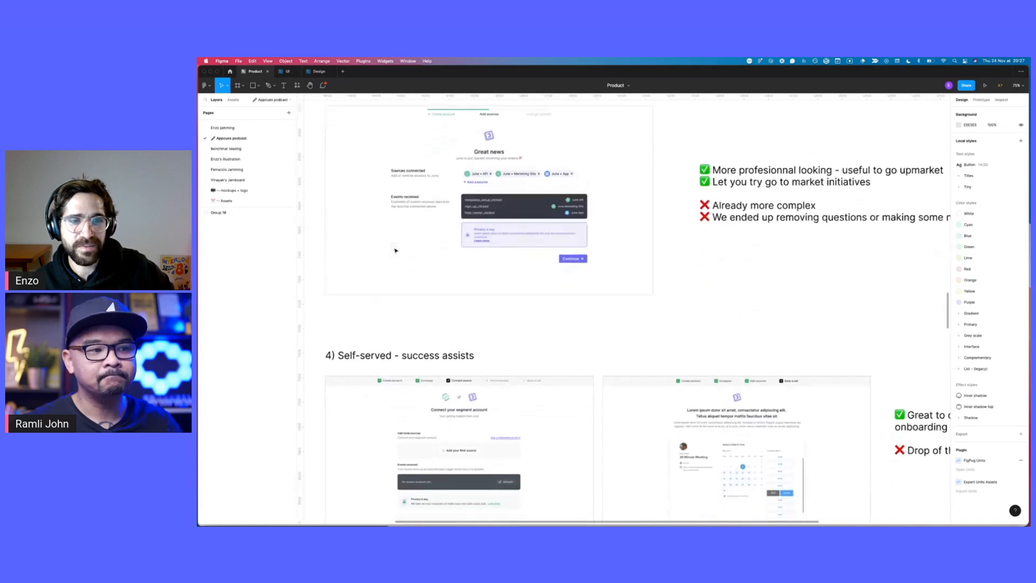
scroll("down", 3)
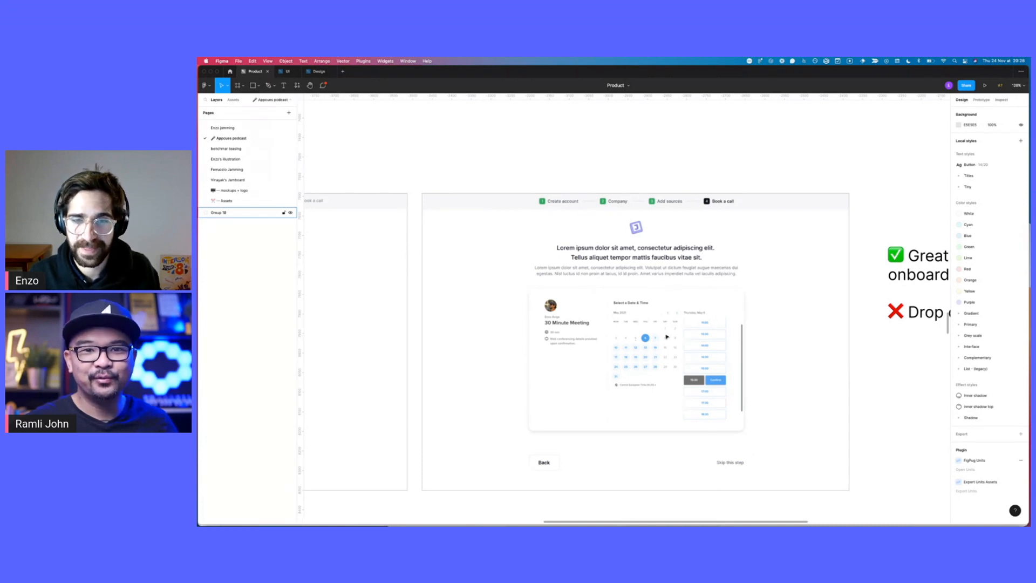
mouse_move(813, 361)
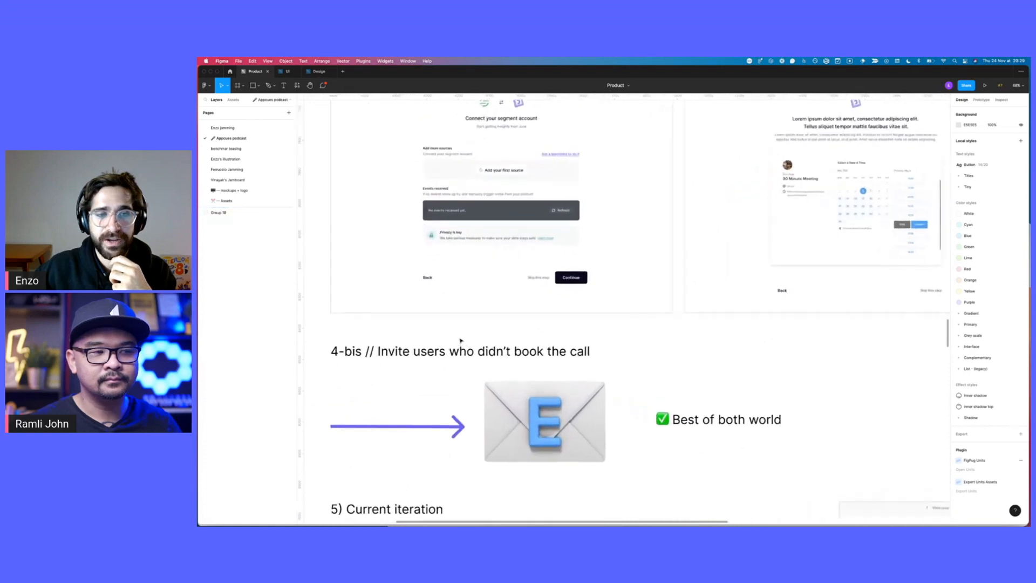
- Move down the current iteration frames toward the Enterprise plan pricing mock-up
left_click(219, 212)
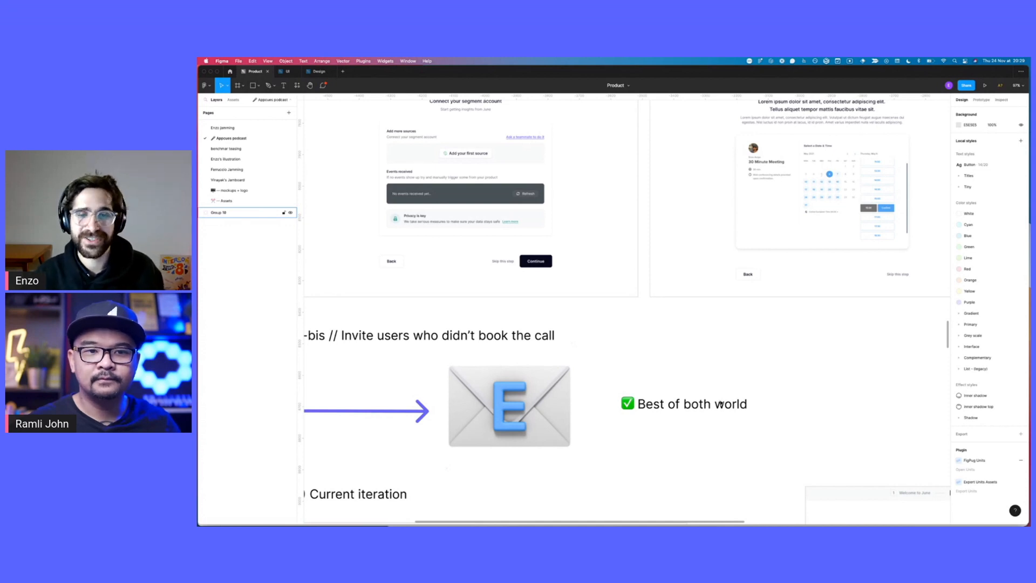
scroll("down", 3)
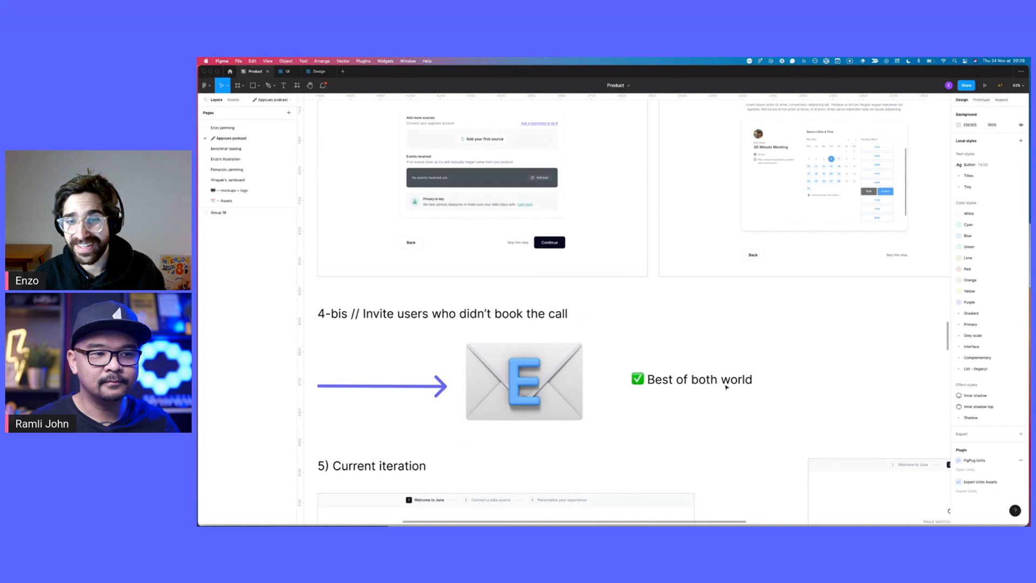
left_click(219, 213)
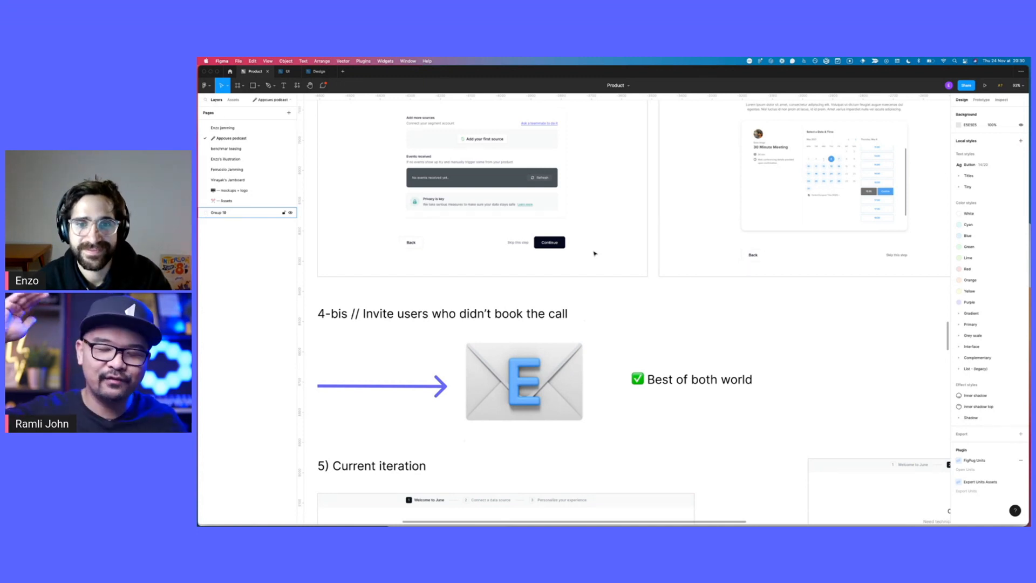
- Scroll past the Enterprise plan to the Other learnings section with the Duolingo example
scroll("down", 3)
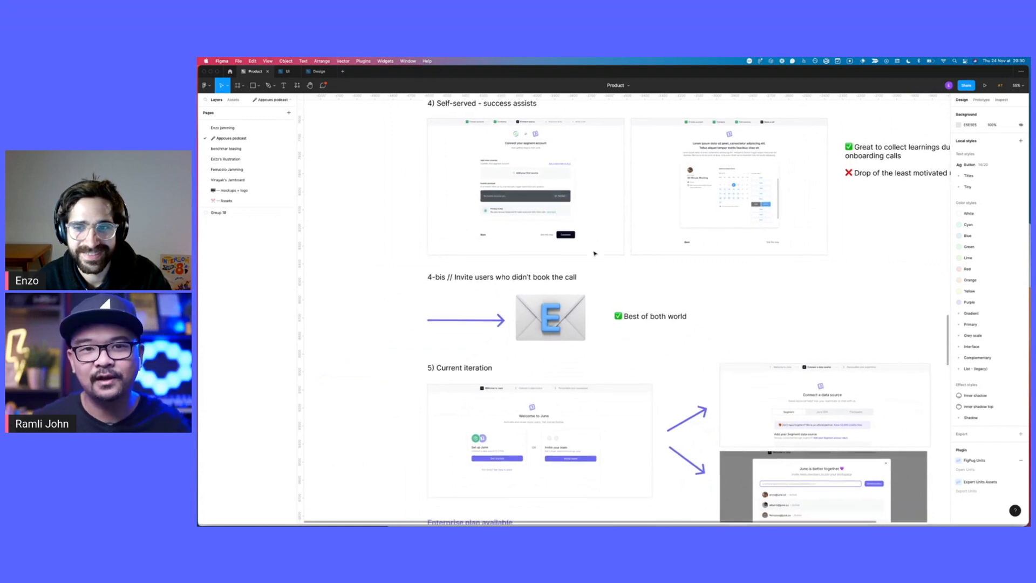
scroll("down", 3)
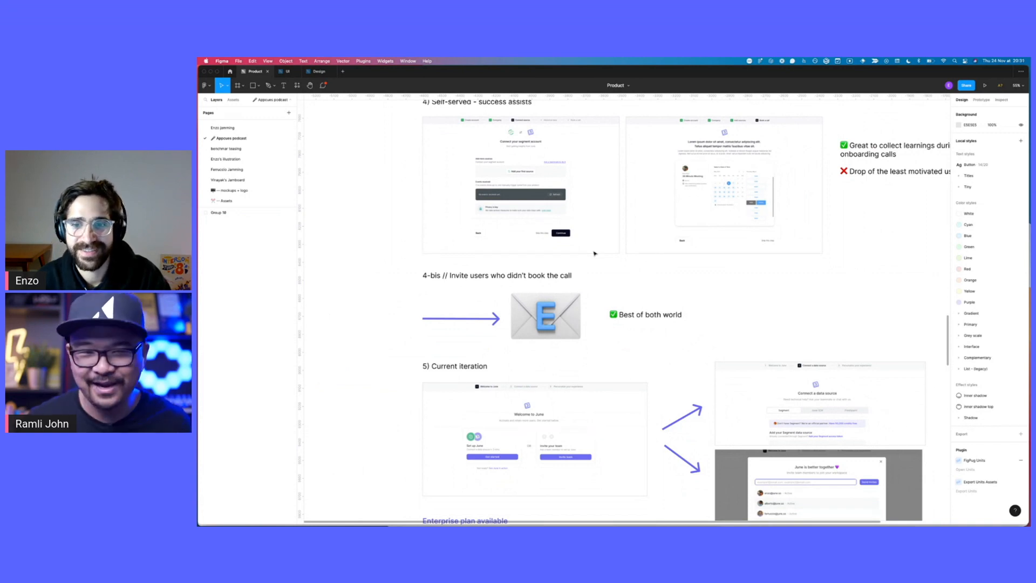
scroll("down", 3)
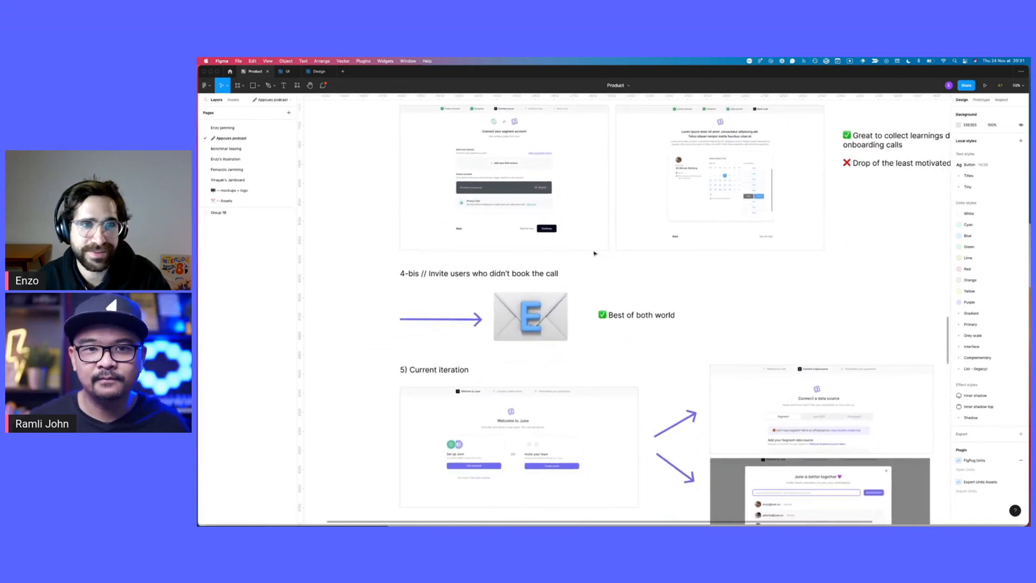
scroll("down", 3)
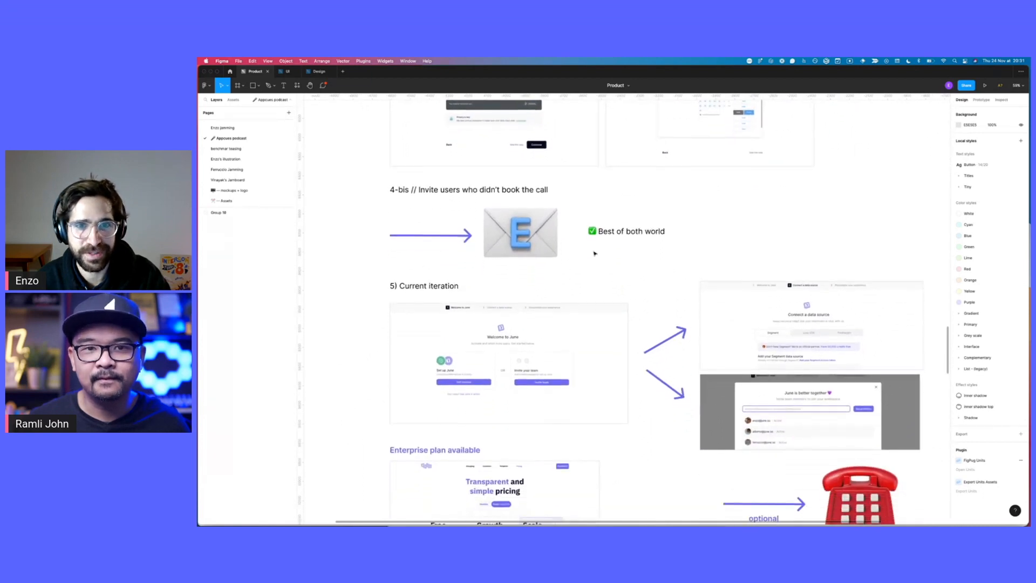
scroll("down", 3)
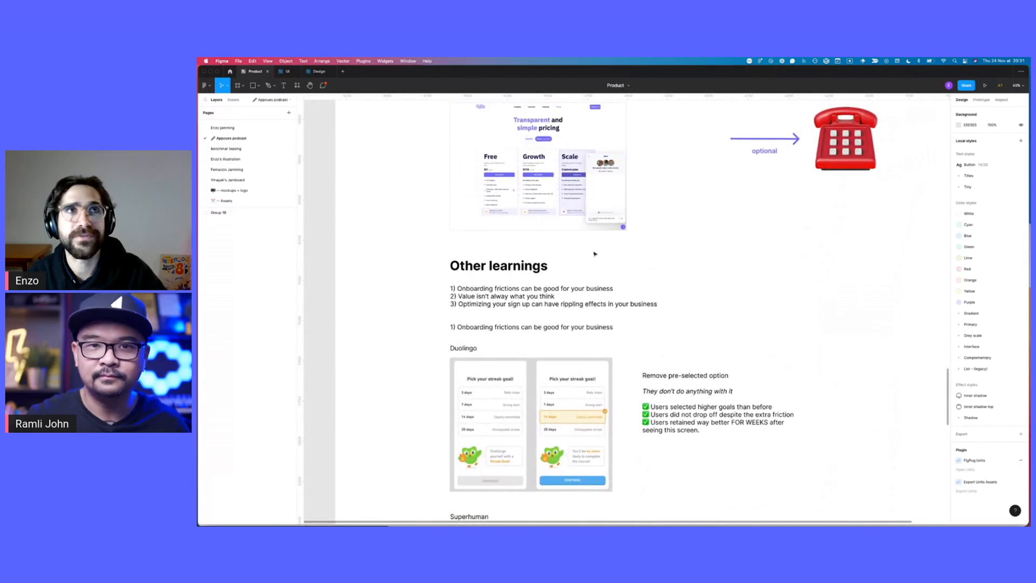
- Zoom in on Duolingo's 'Pick your streak goal' screens and the removed pre-selected option notes
left_click(219, 212)
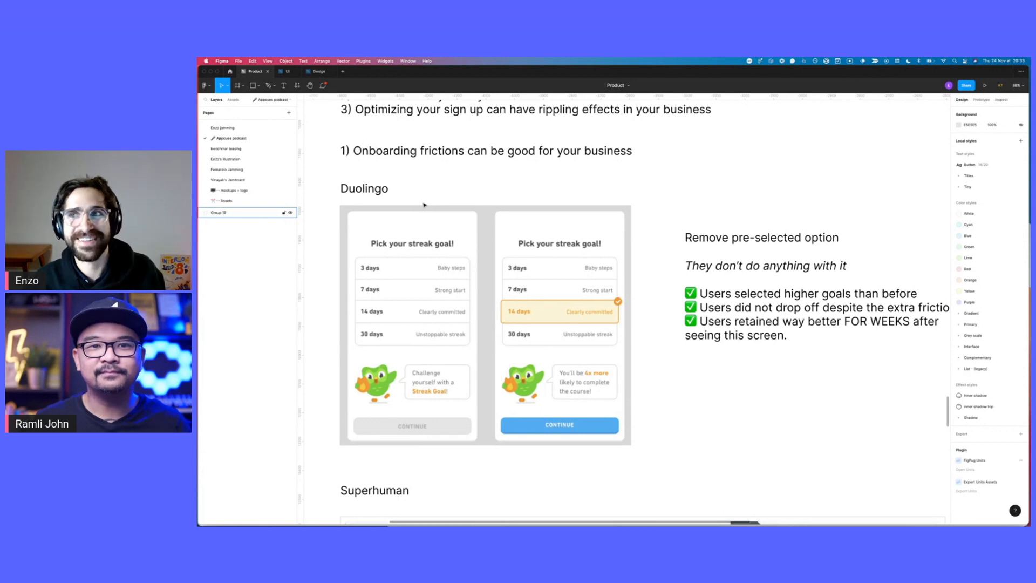
- Scroll down to the Superhuman scheduling example and the voucher-field illustration
scroll("down", 3)
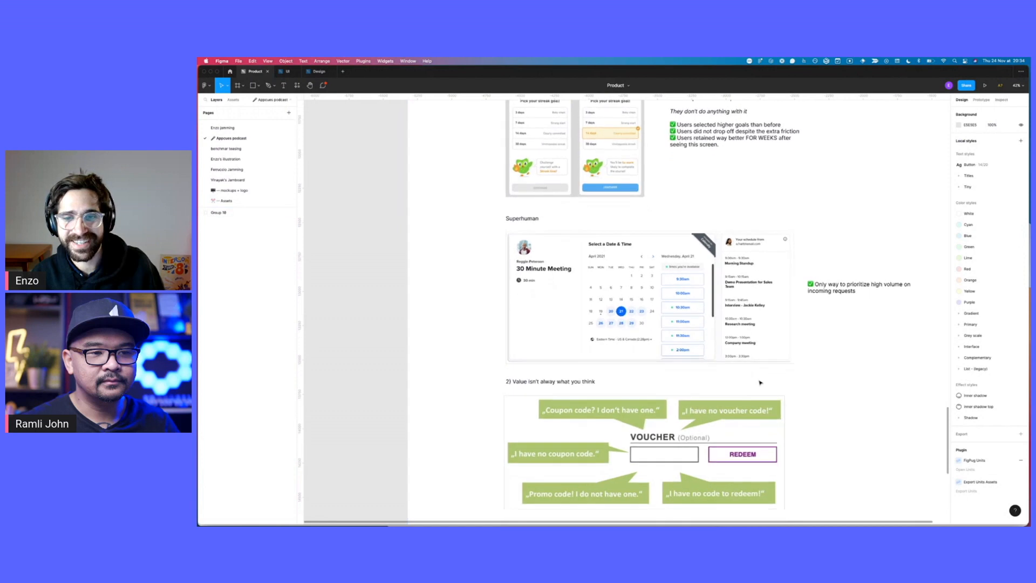
- Frame the 'Value isn't always what you think' voucher illustration with its speech bubbles
scroll("down", 3)
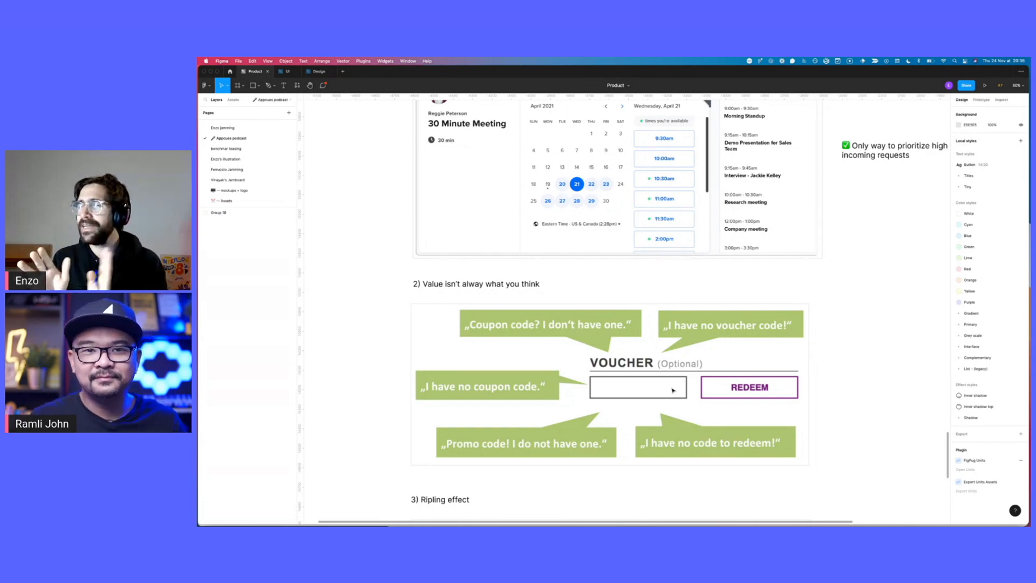
left_click(219, 213)
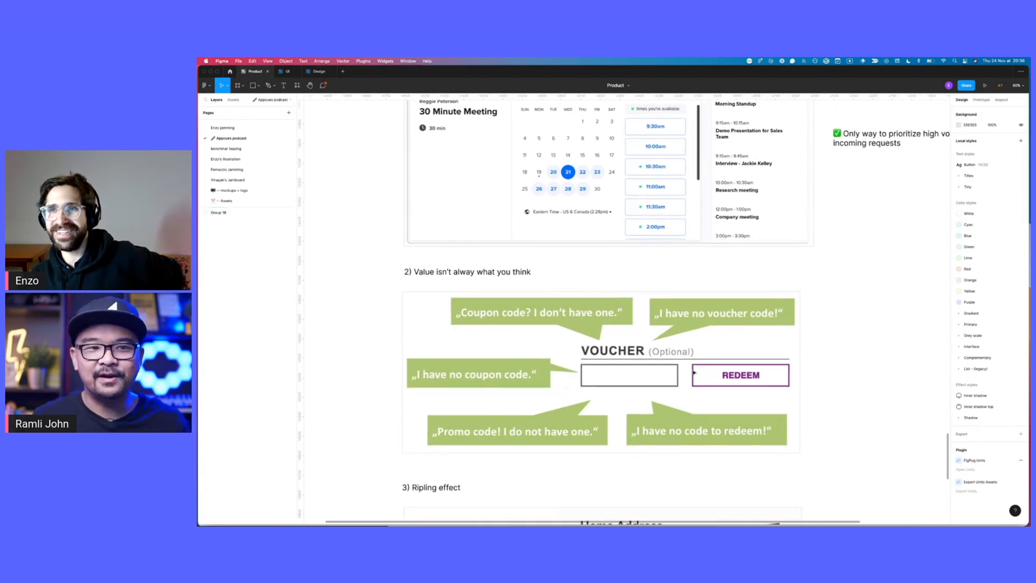
- Scroll to the 3) Ripling effect section with the Home Address form example
scroll("down", 3)
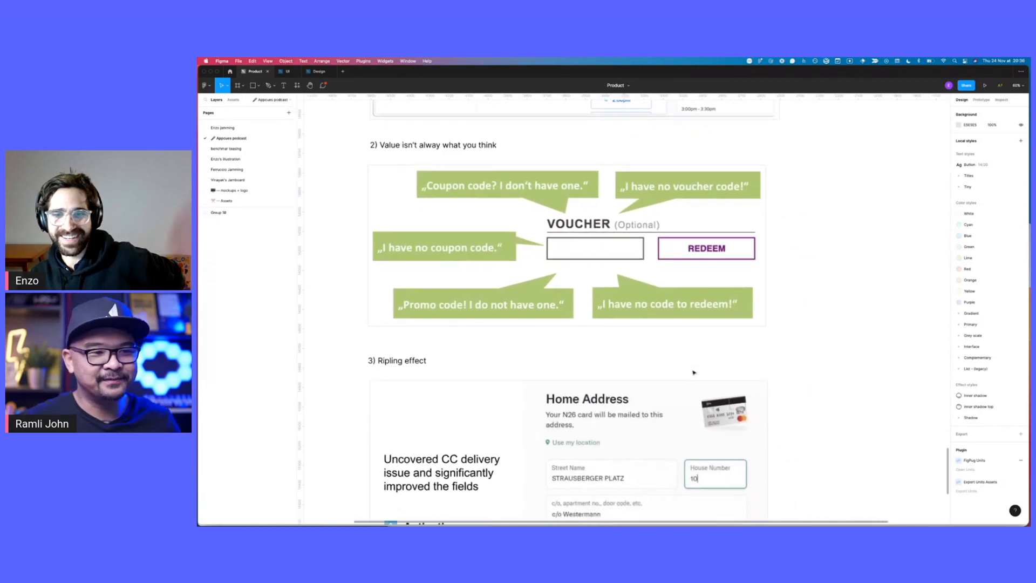
scroll("down", 3)
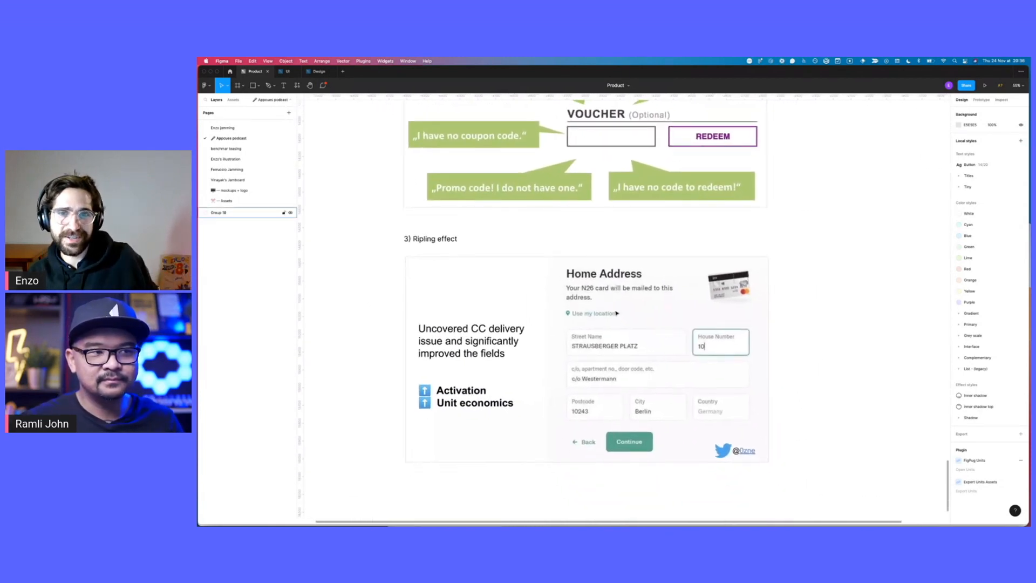
scroll("down", 3)
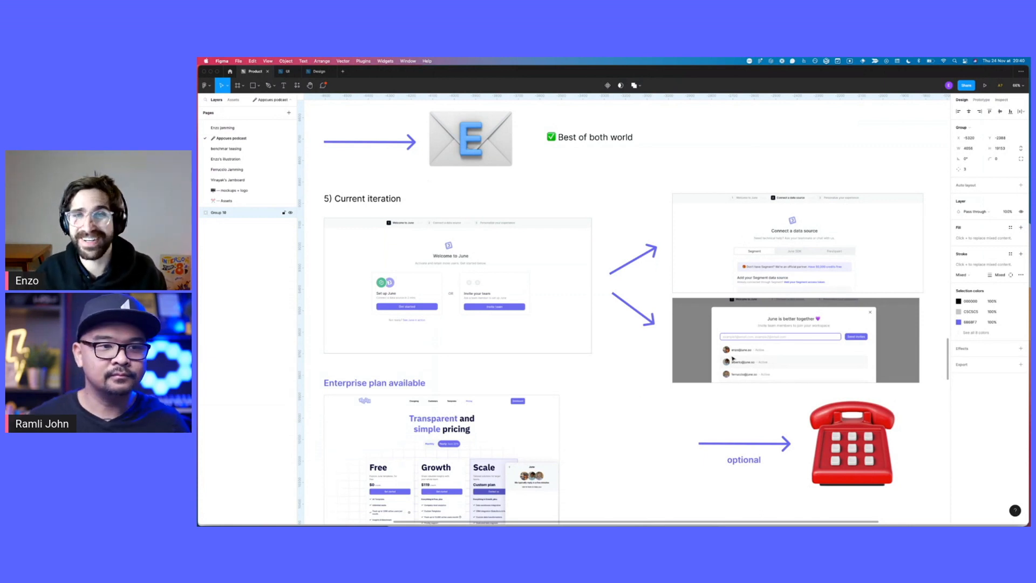
mouse_move(783, 399)
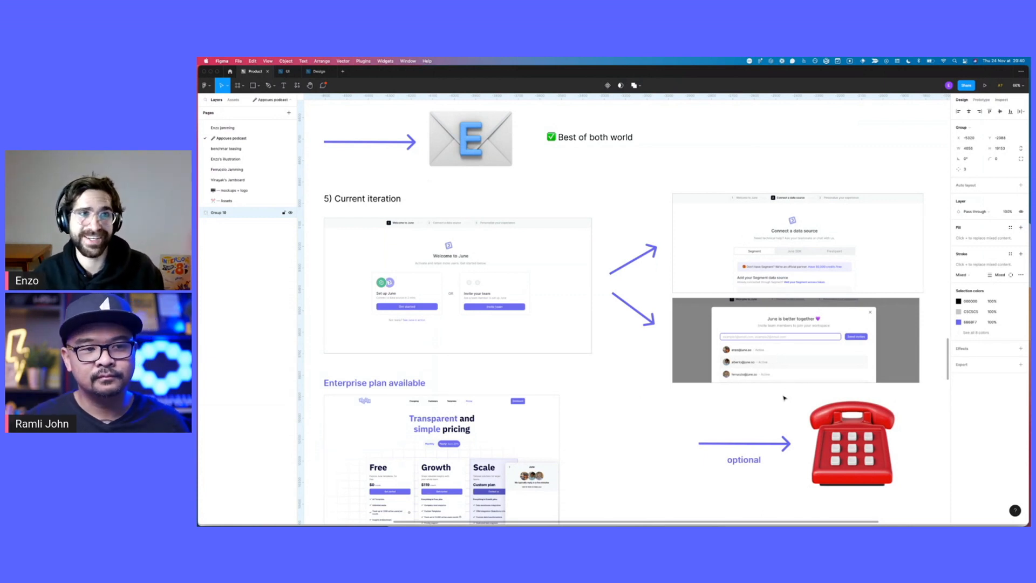